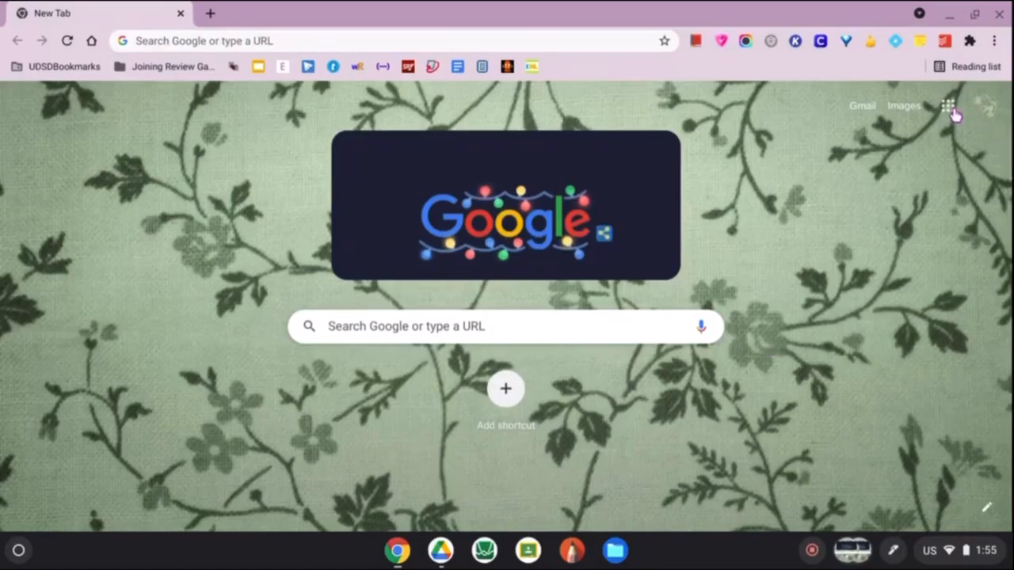
# Launch Google Docs from the Google apps grid on the new tab page
pyautogui.click(947, 105)
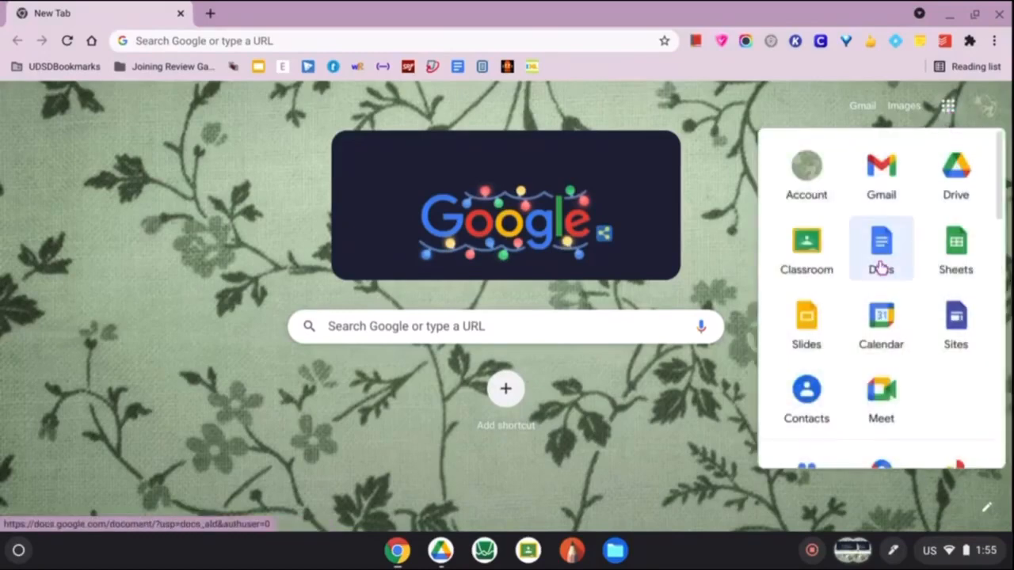
pyautogui.click(881, 247)
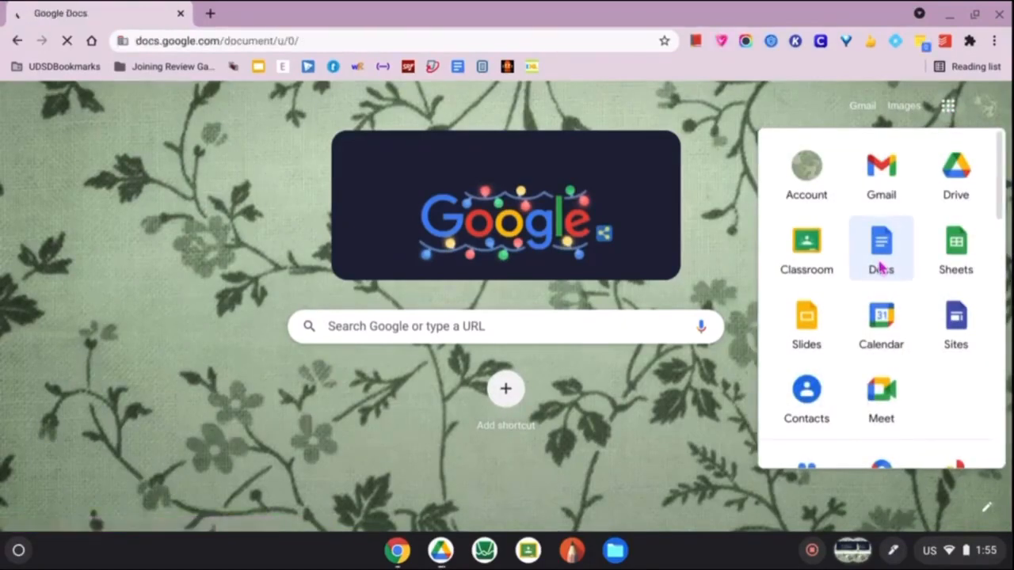
pyautogui.click(881, 241)
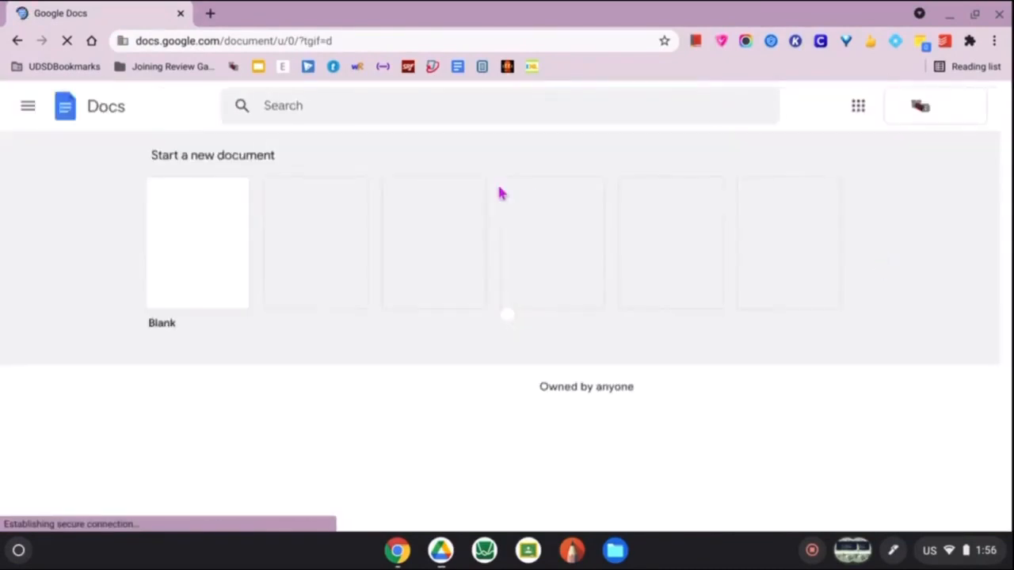
# Create a blank document and rename it 'Aesthetic Notes'
pyautogui.click(197, 241)
pyautogui.write('A')
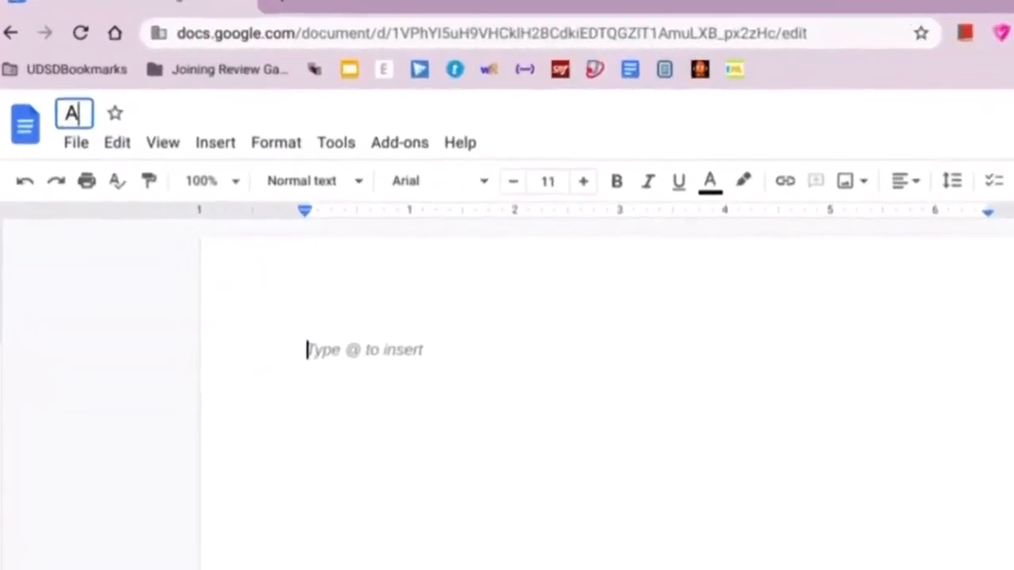
pyautogui.write('esthetic Notes')
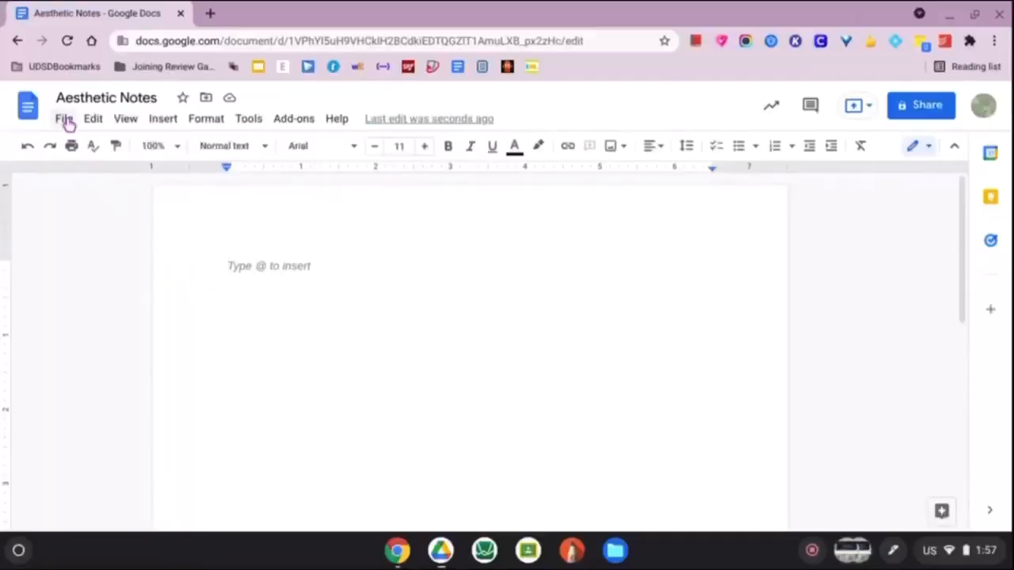
# Set the page colour to light green through File > Page setup
pyautogui.click(64, 117)
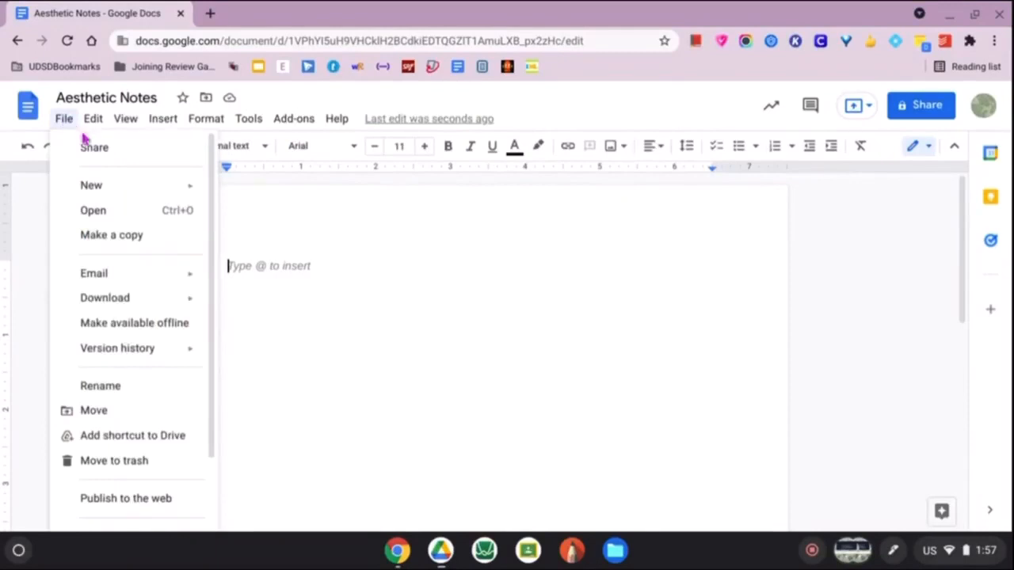
pyautogui.scroll(-3)
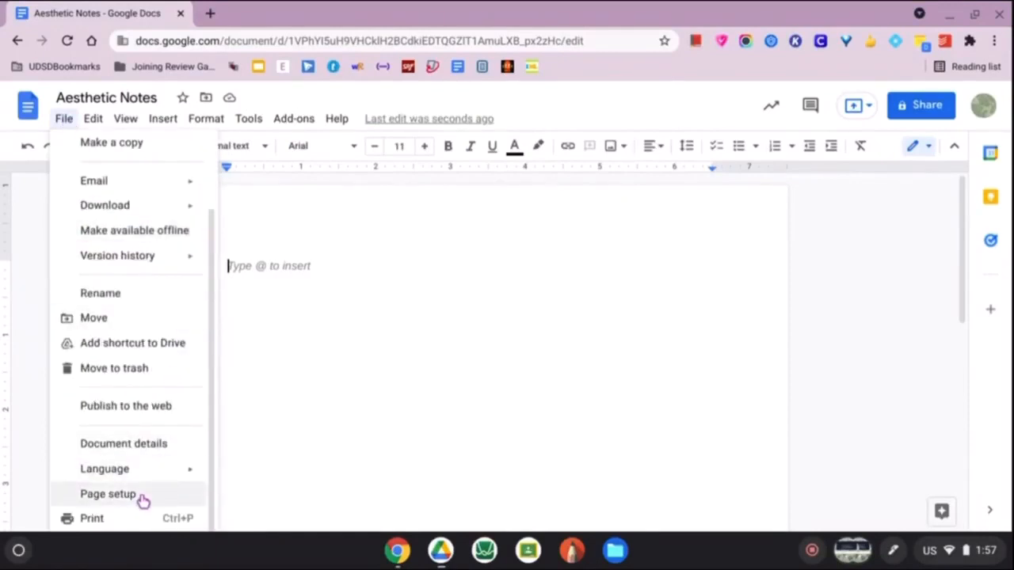
pyautogui.click(108, 494)
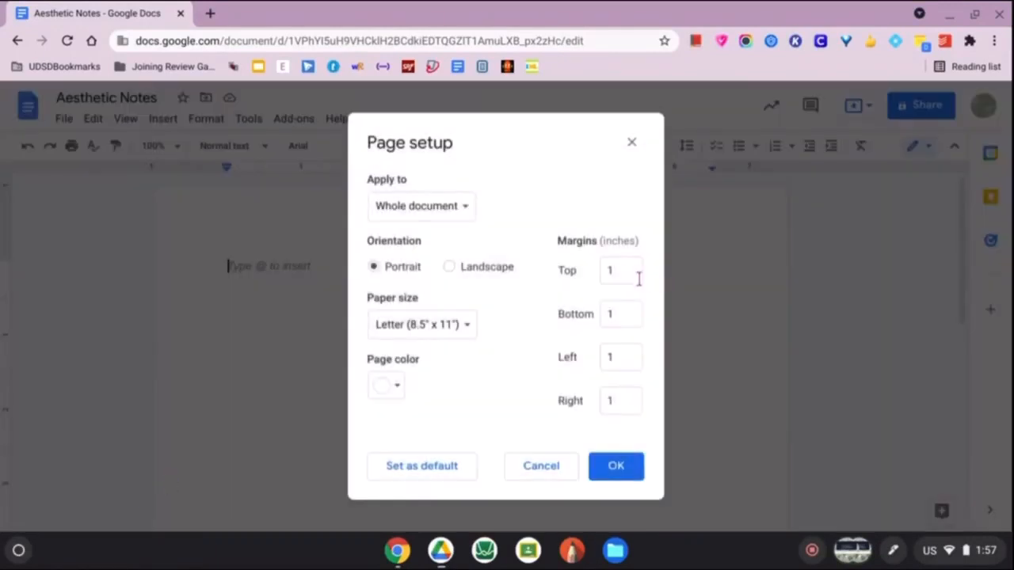
pyautogui.click(621, 269)
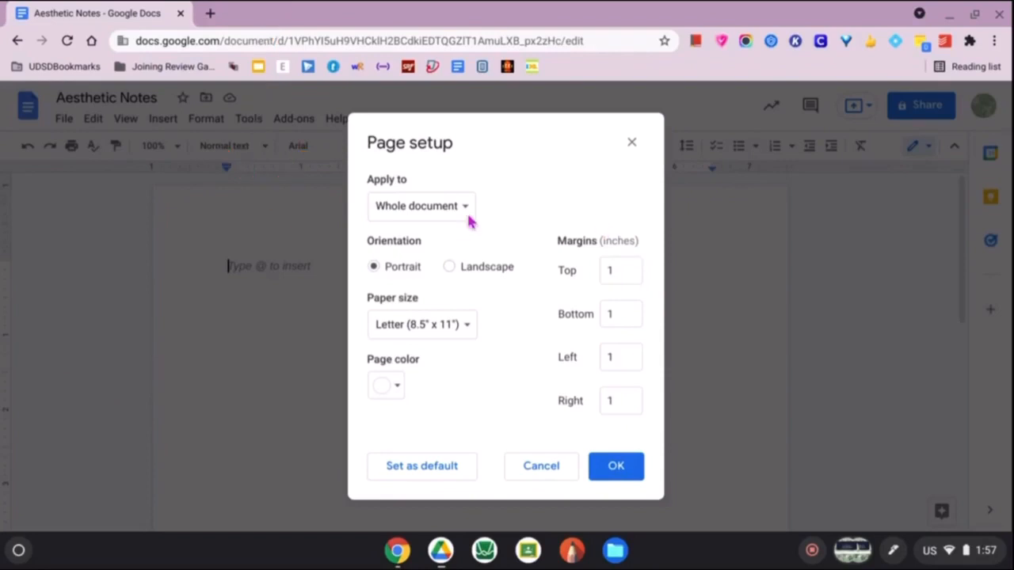
pyautogui.click(387, 385)
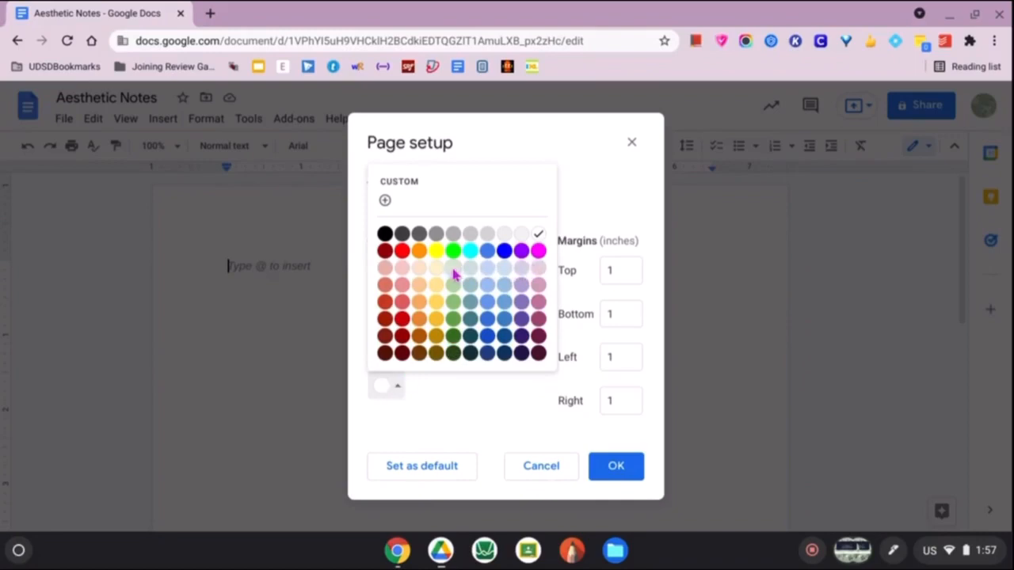
pyautogui.click(616, 465)
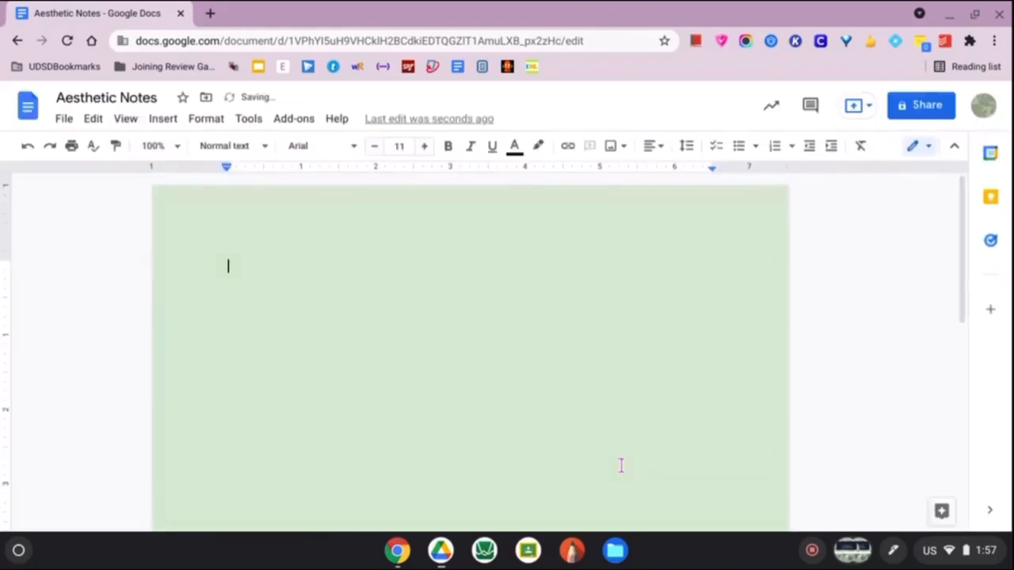
pyautogui.scroll(-3)
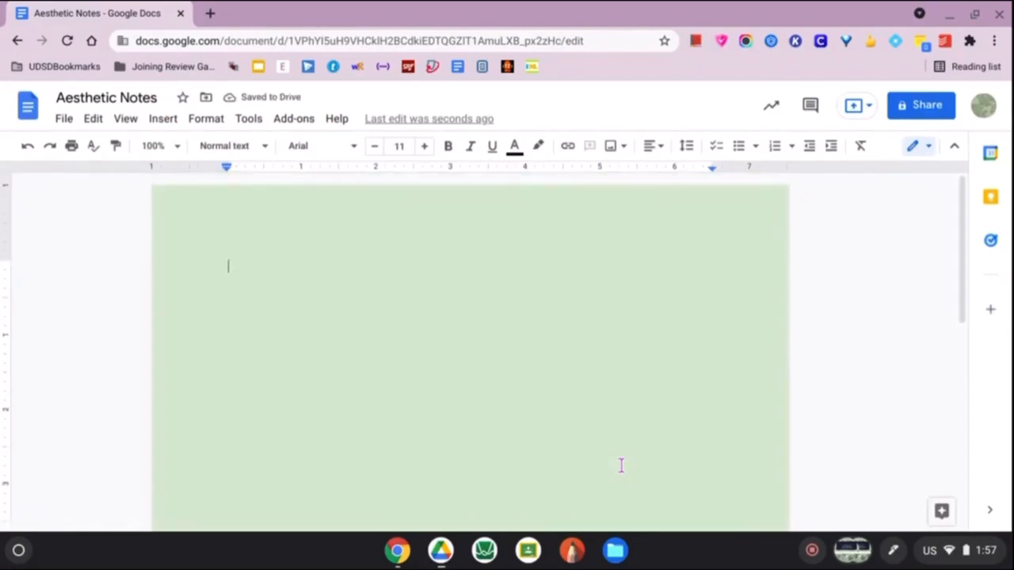
# Insert a new drawing and add the word art 'Aesthetic Notes' to it
pyautogui.click(161, 117)
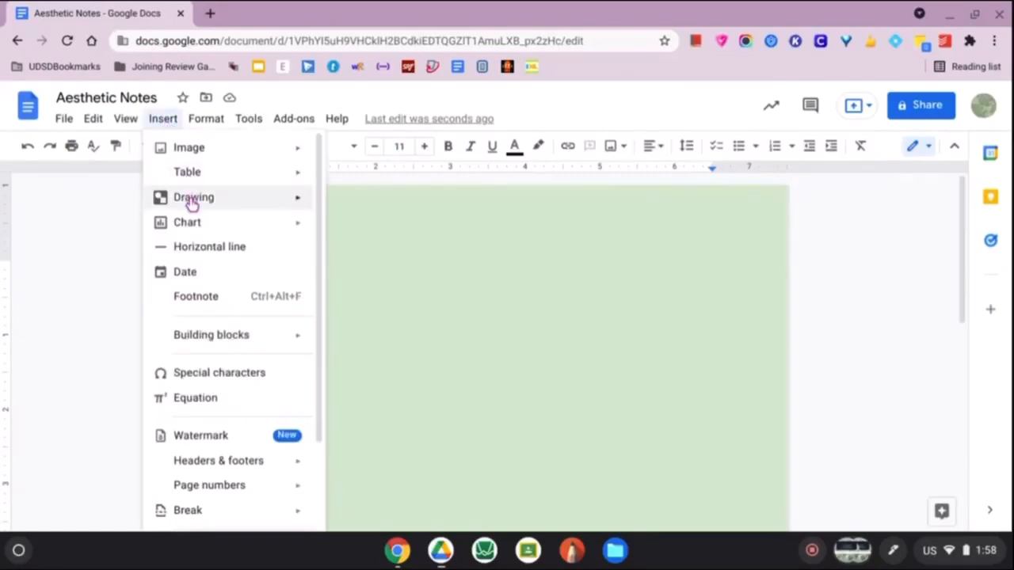
pyautogui.click(193, 197)
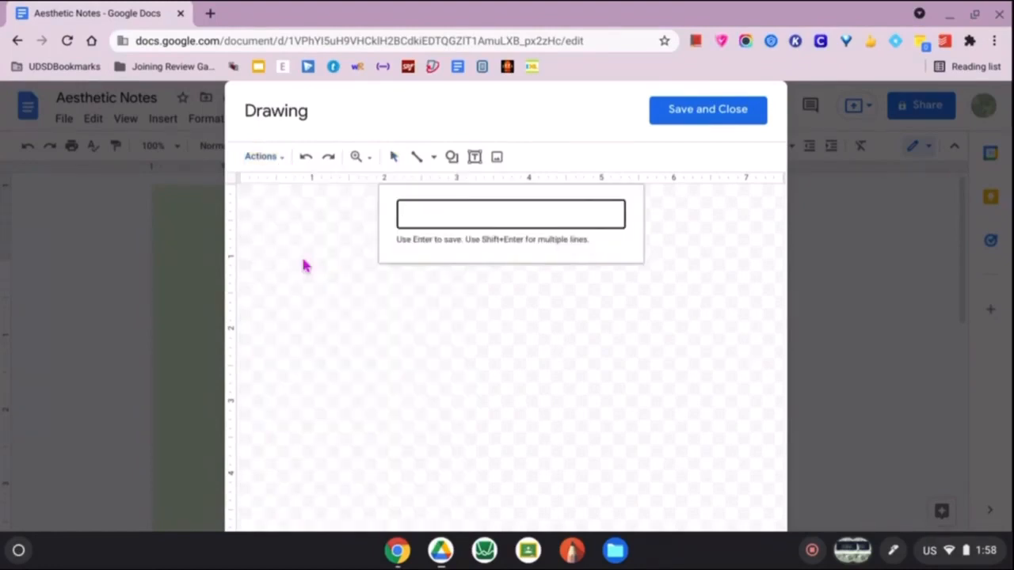
pyautogui.write('Aesthetic Notes')
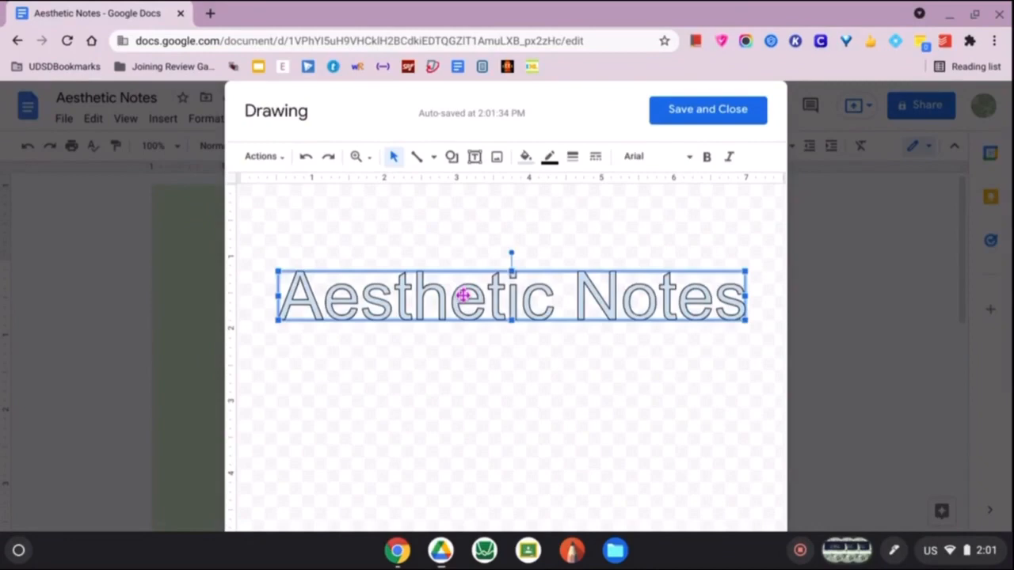
pyautogui.moveTo(673, 175)
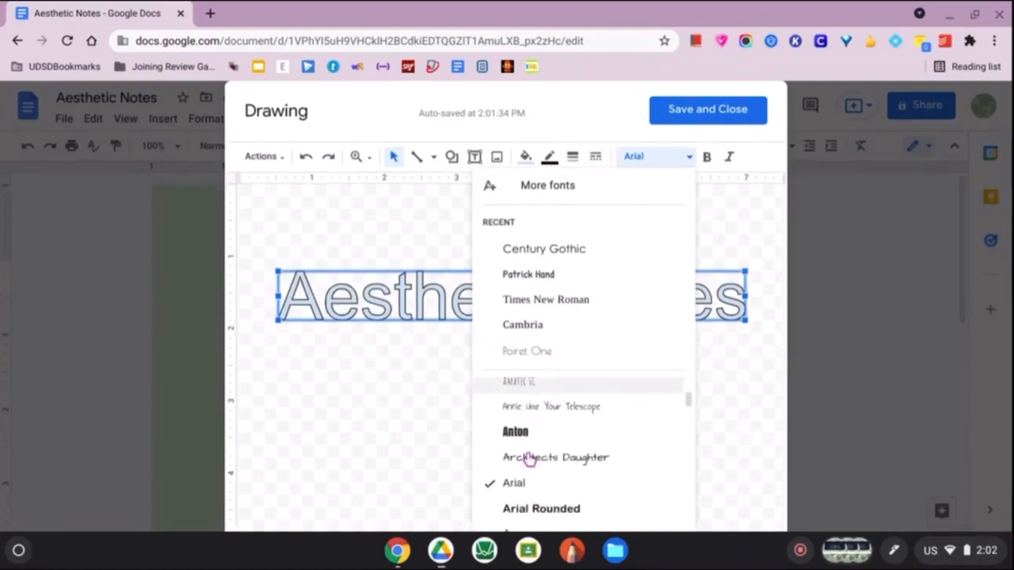
# Set the word art in the Lemonada font and reshape it into a wide banner
pyautogui.scroll(-3)
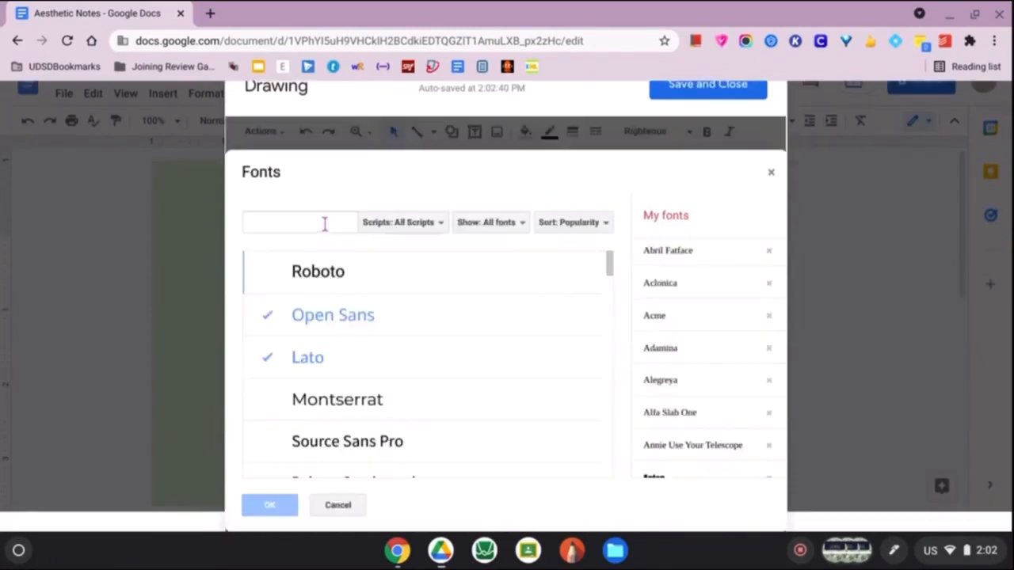
pyautogui.write('lemon')
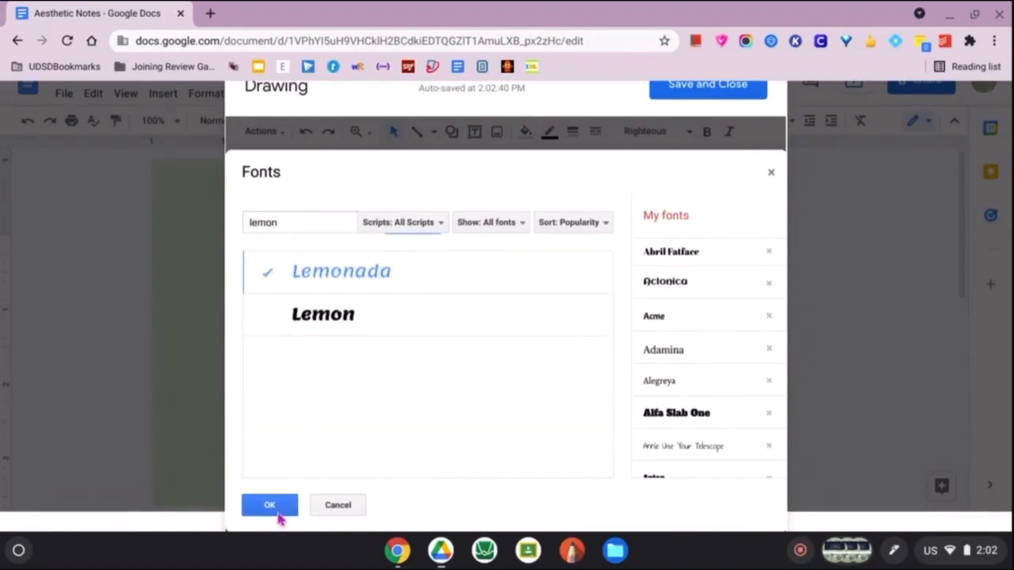
pyautogui.click(270, 503)
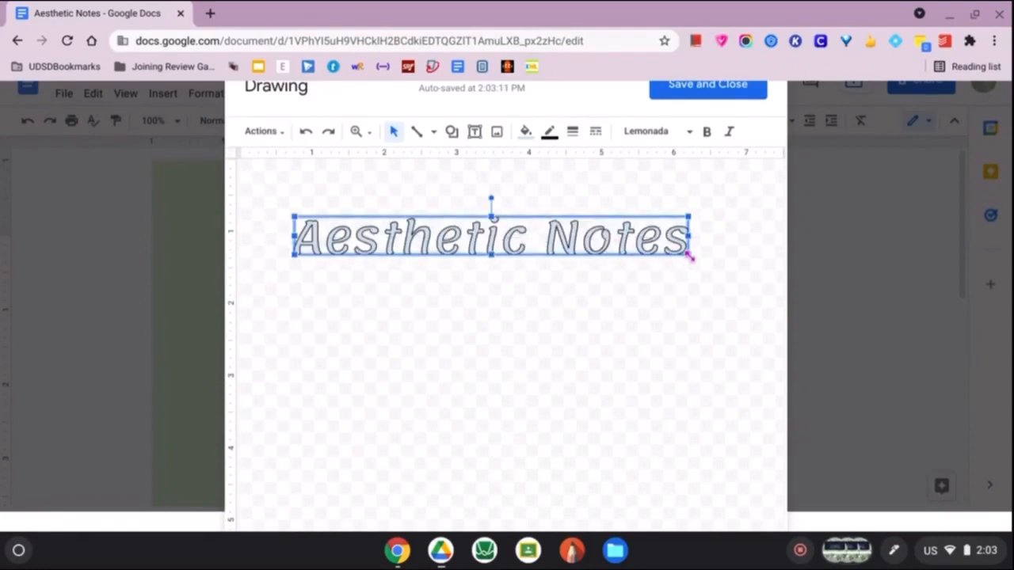
pyautogui.moveTo(687, 255); pyautogui.dragTo(608, 442)
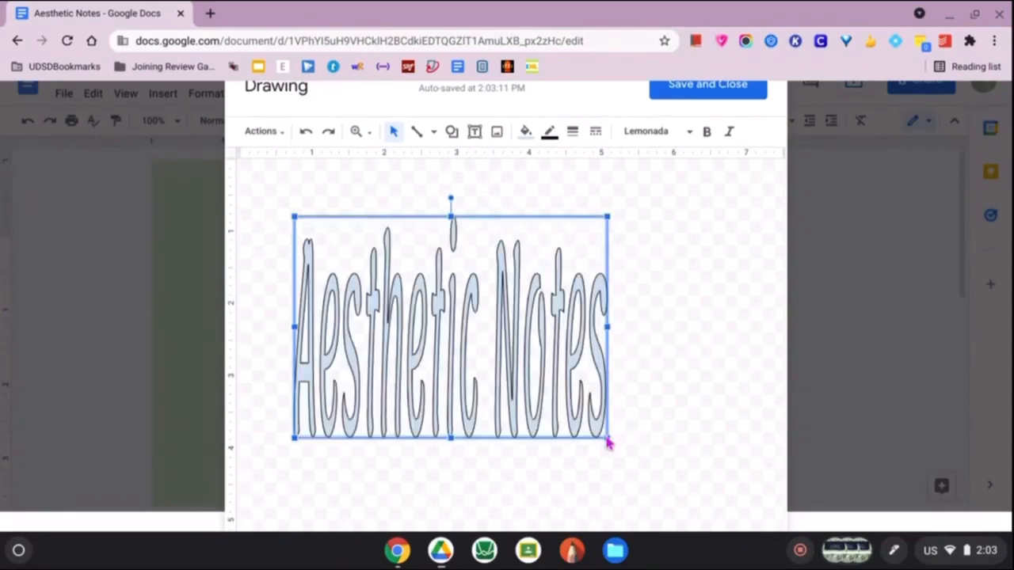
pyautogui.moveTo(608, 440); pyautogui.dragTo(689, 253)
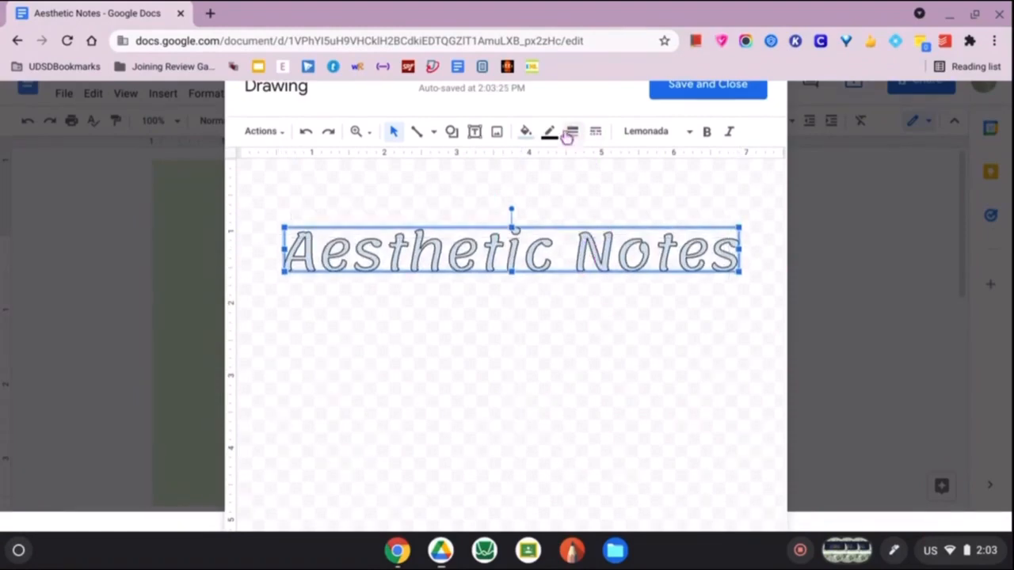
# Bring up the fill colour palette for the 'Aesthetic Notes' word art
pyautogui.click(524, 131)
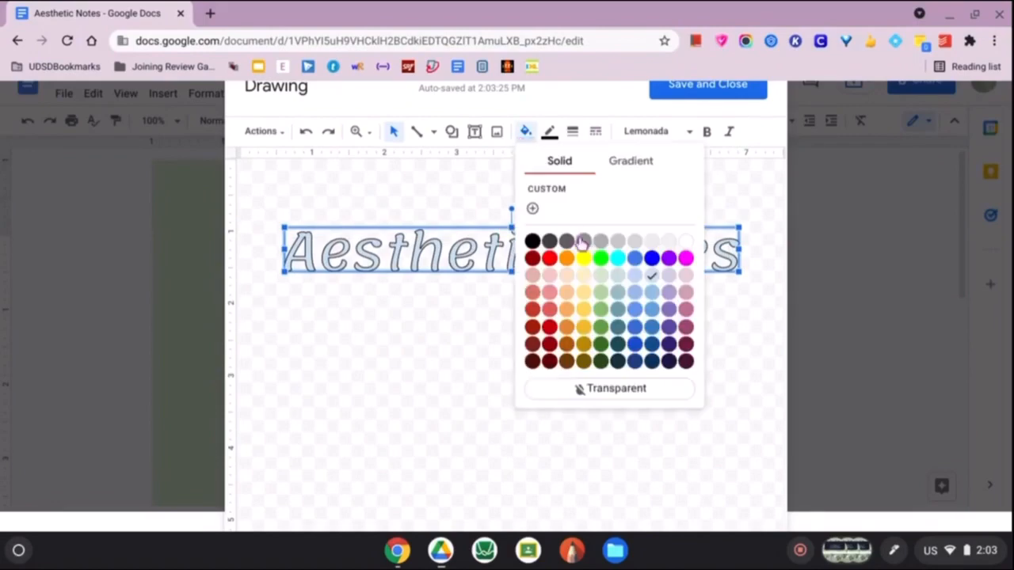
pyautogui.moveTo(610, 336)
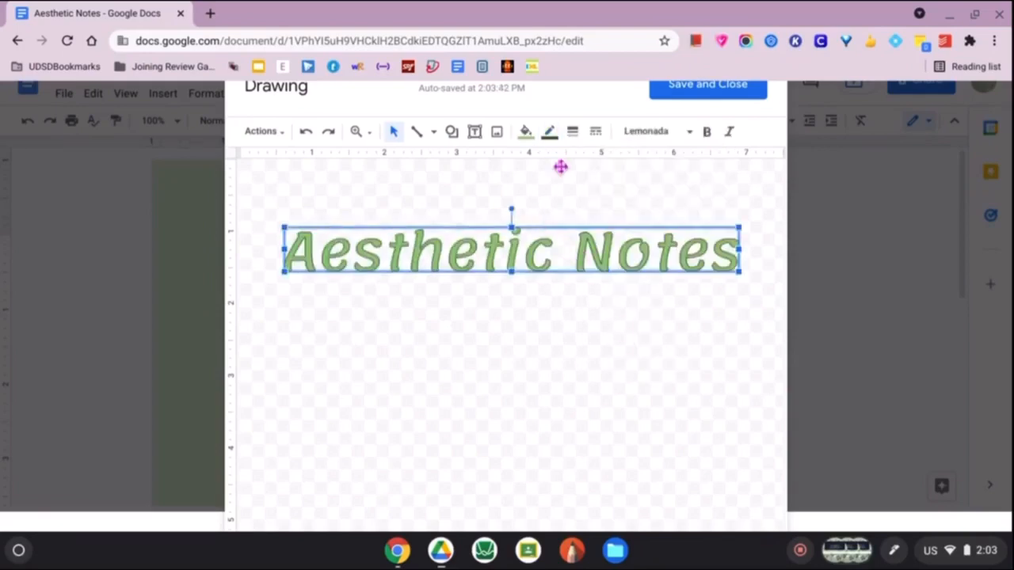
# Add a rounded rectangle shape sized to frame the title
pyautogui.click(452, 131)
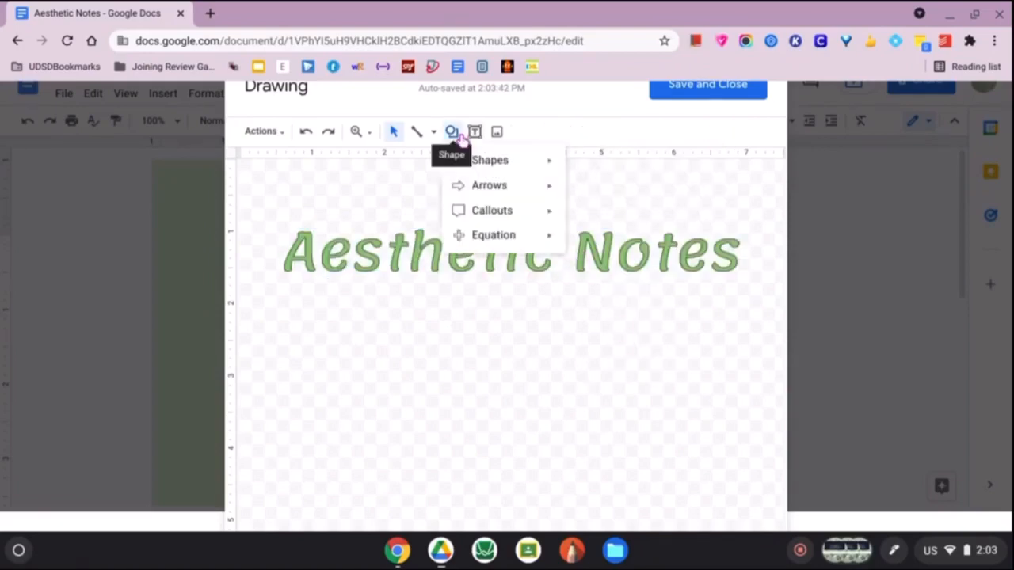
pyautogui.click(489, 160)
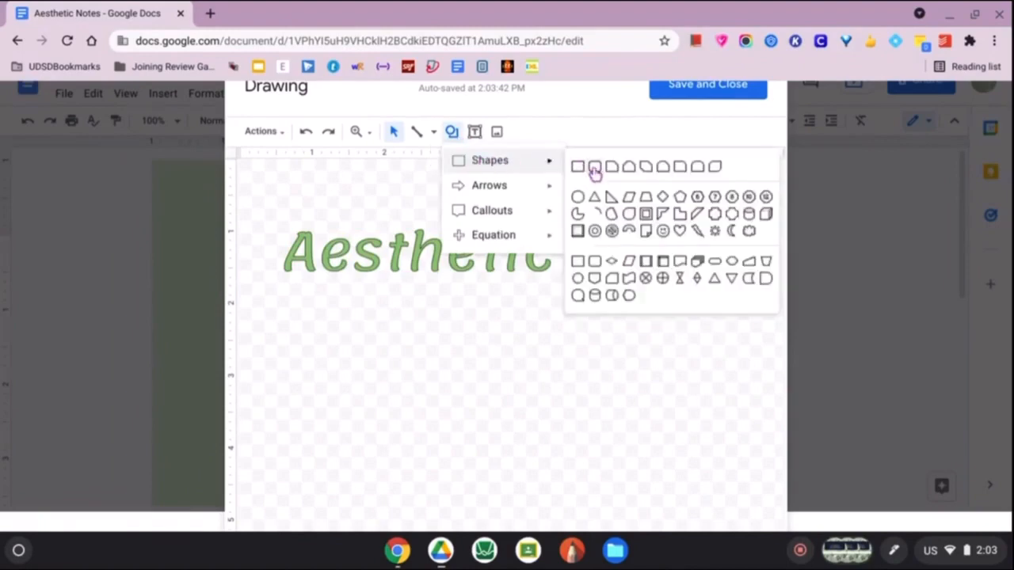
pyautogui.click(594, 167)
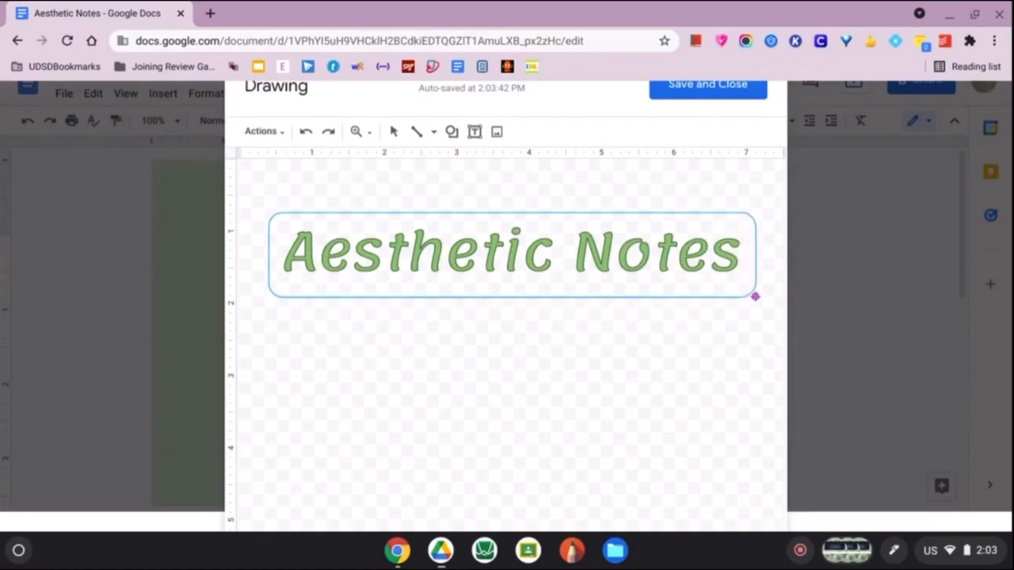
pyautogui.moveTo(754, 296); pyautogui.dragTo(766, 309)
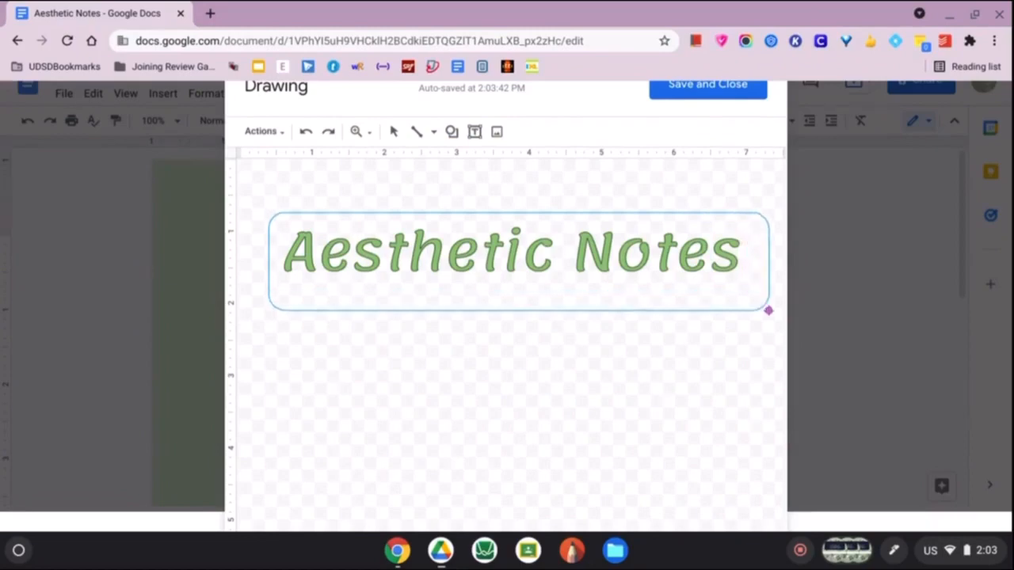
pyautogui.moveTo(767, 309); pyautogui.dragTo(776, 364)
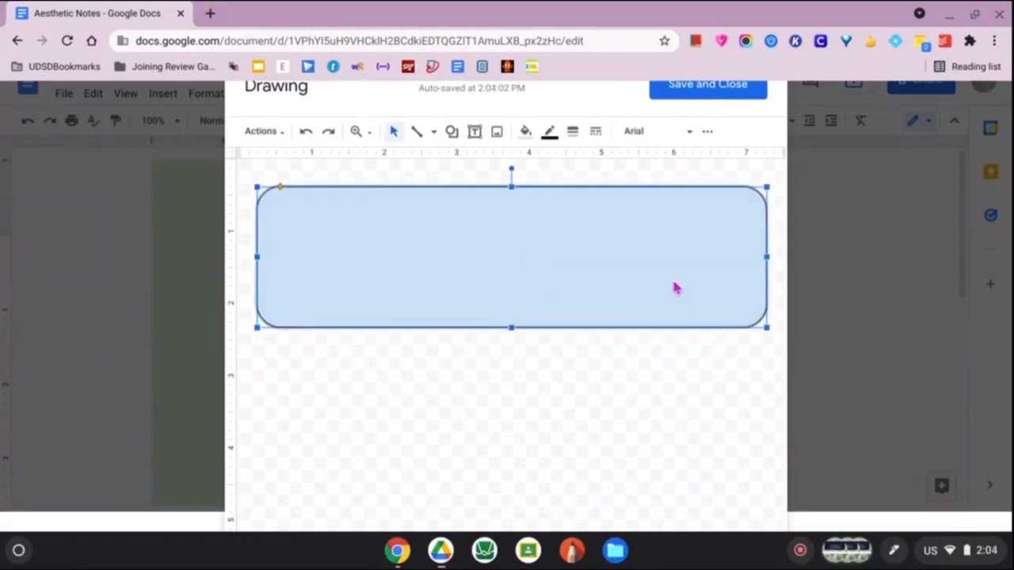
# Send the rounded rectangle behind the word art and fill it light green
pyautogui.rightClick(678, 288)
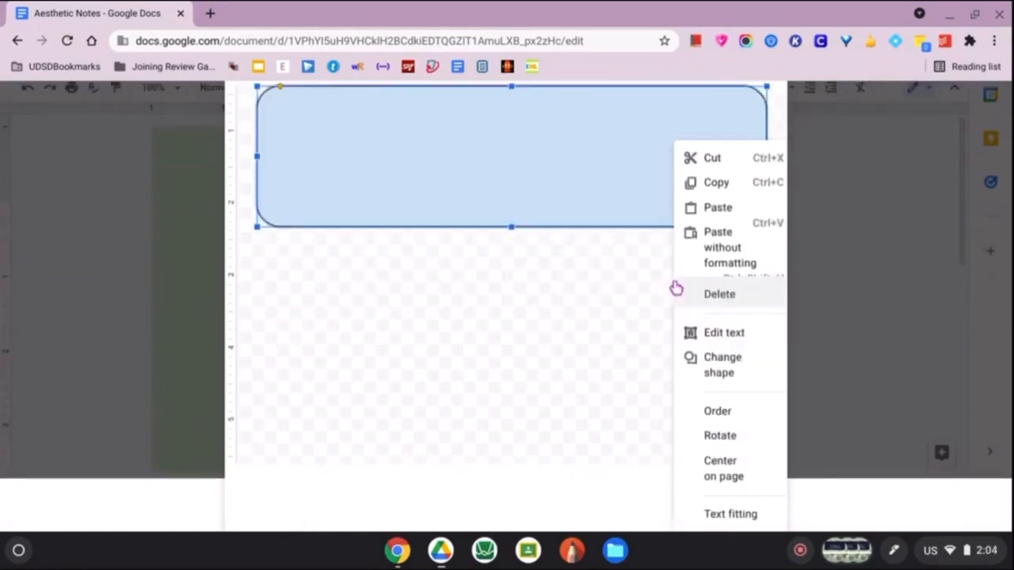
pyautogui.click(719, 435)
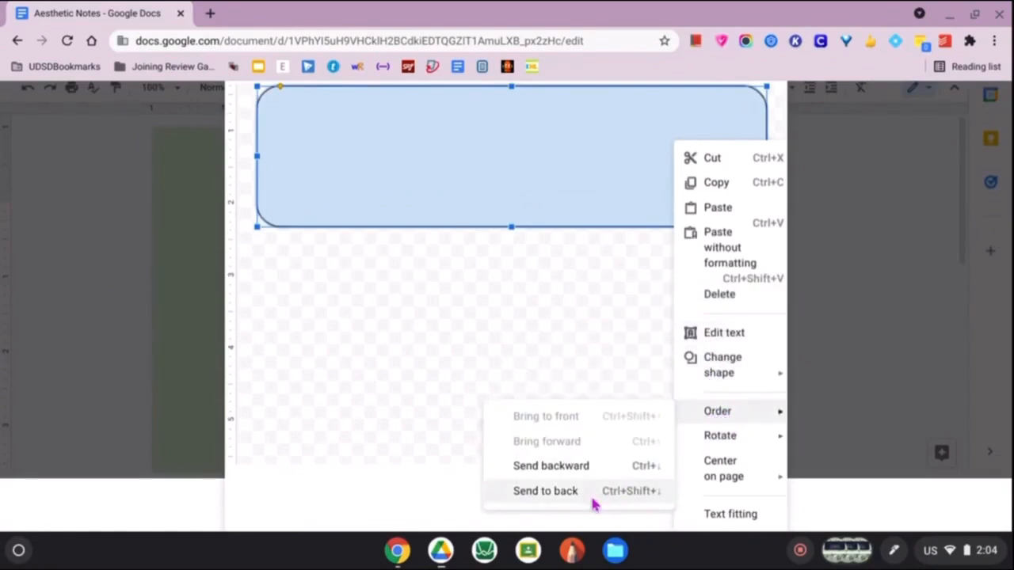
pyautogui.click(545, 491)
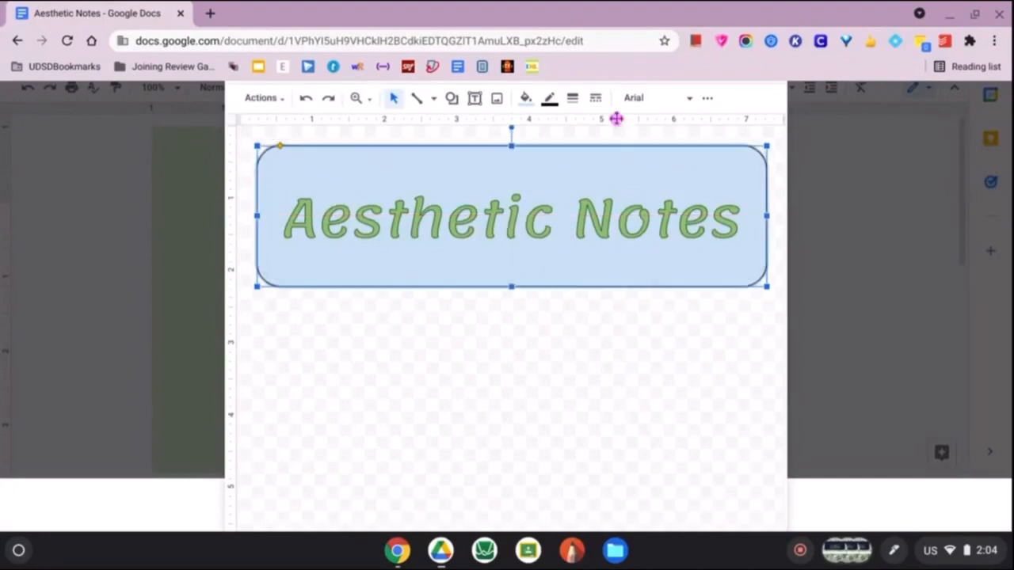
pyautogui.click(524, 98)
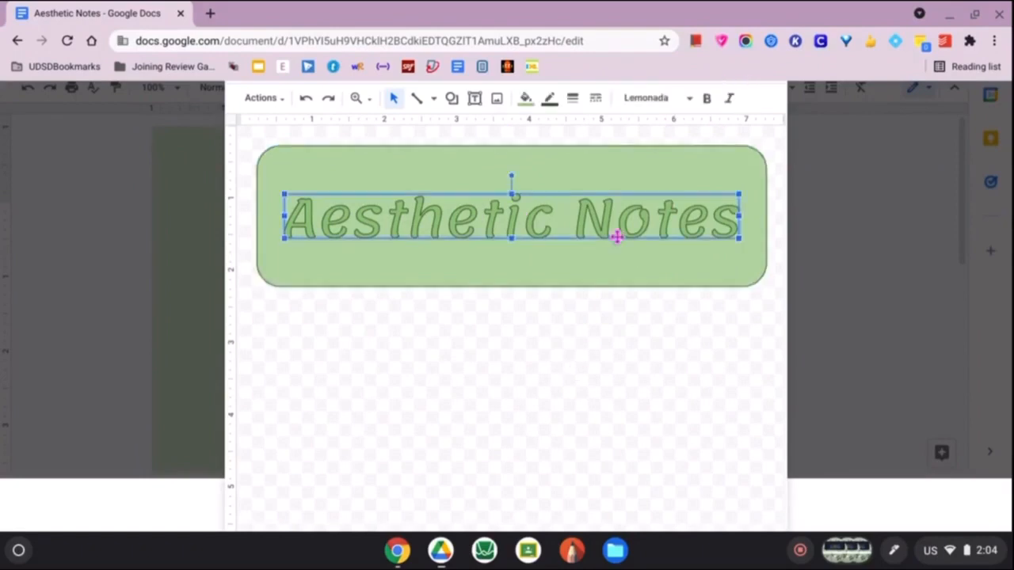
pyautogui.moveTo(705, 230)
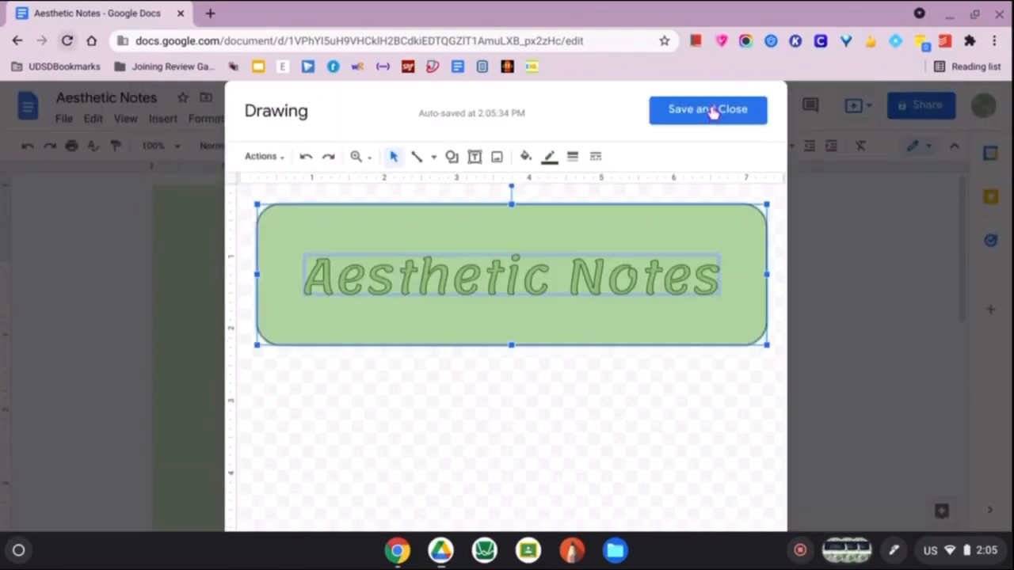
# Save the banner drawing into the page, enlarge it and wrap text around it
pyautogui.click(706, 109)
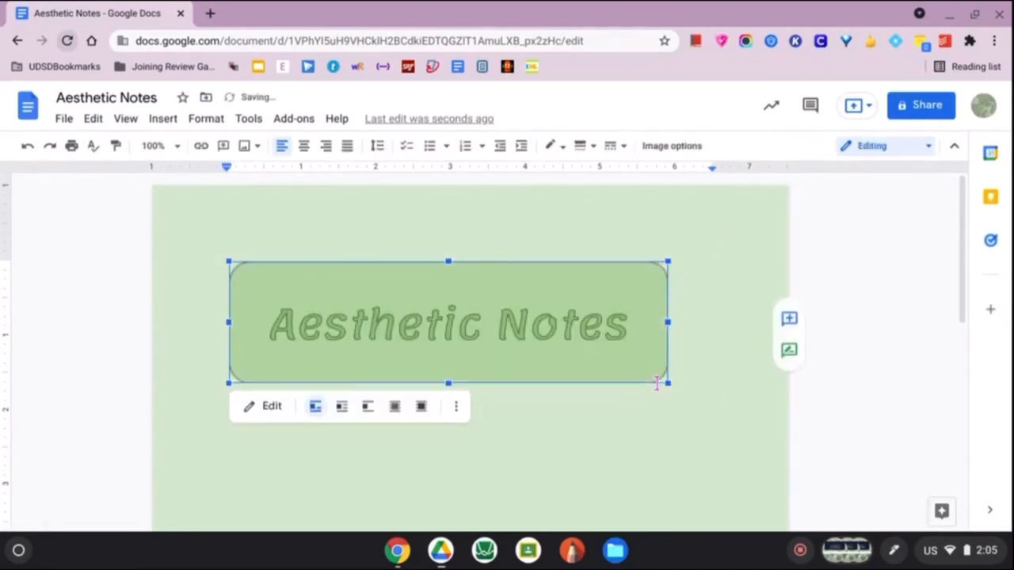
pyautogui.moveTo(446, 324); pyautogui.dragTo(447, 331)
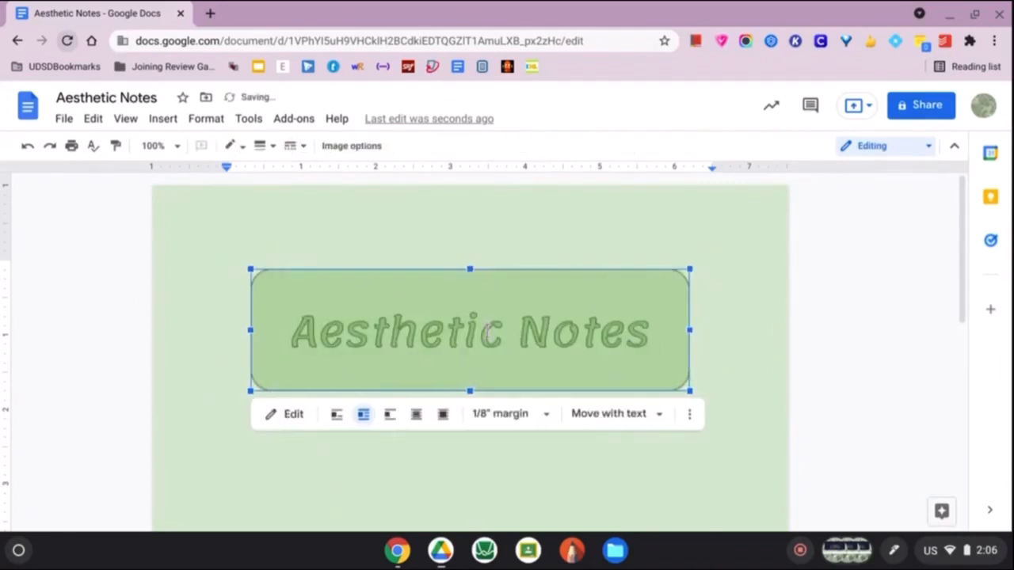
pyautogui.click(64, 118)
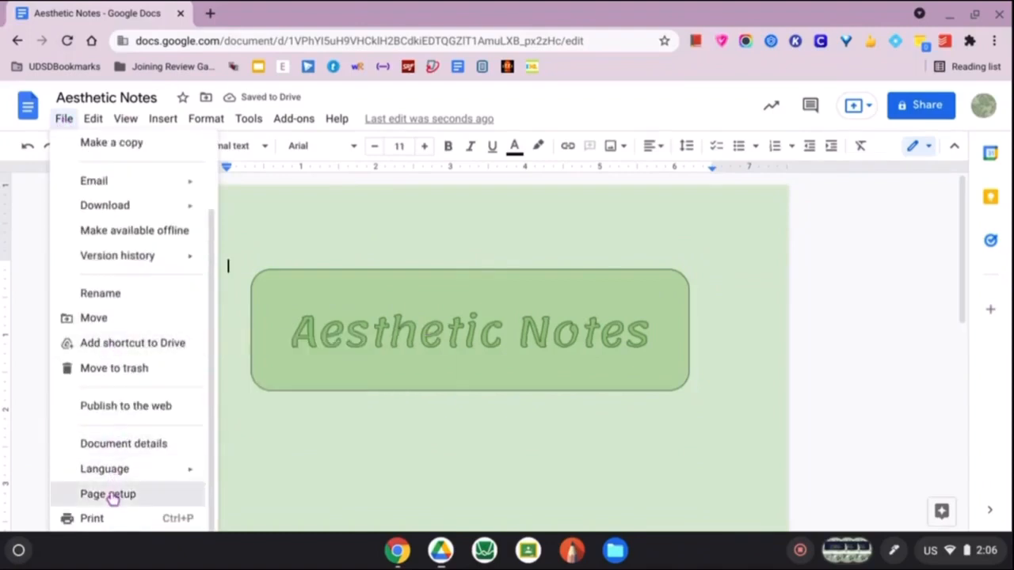
# Reduce the top margin in Page setup so the banner sits higher
pyautogui.click(108, 495)
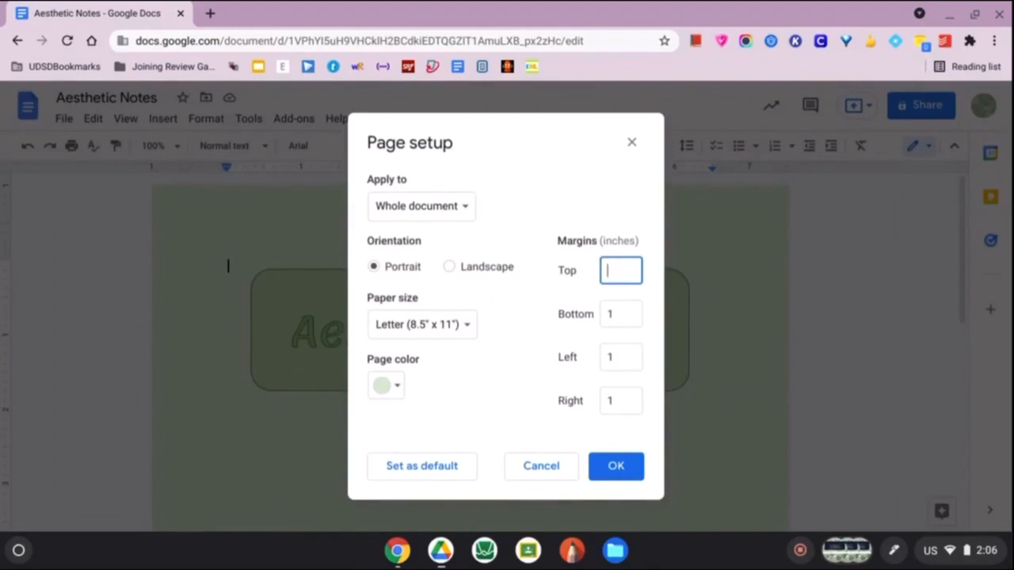
pyautogui.click(615, 466)
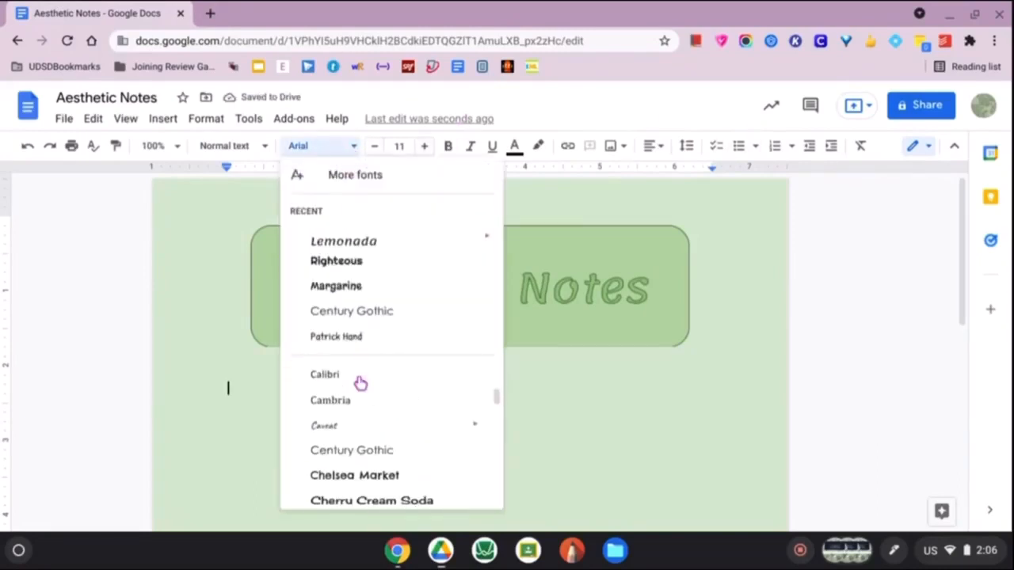
# Switch the line below the banner to Lemonada and insert a sun special character
pyautogui.click(342, 241)
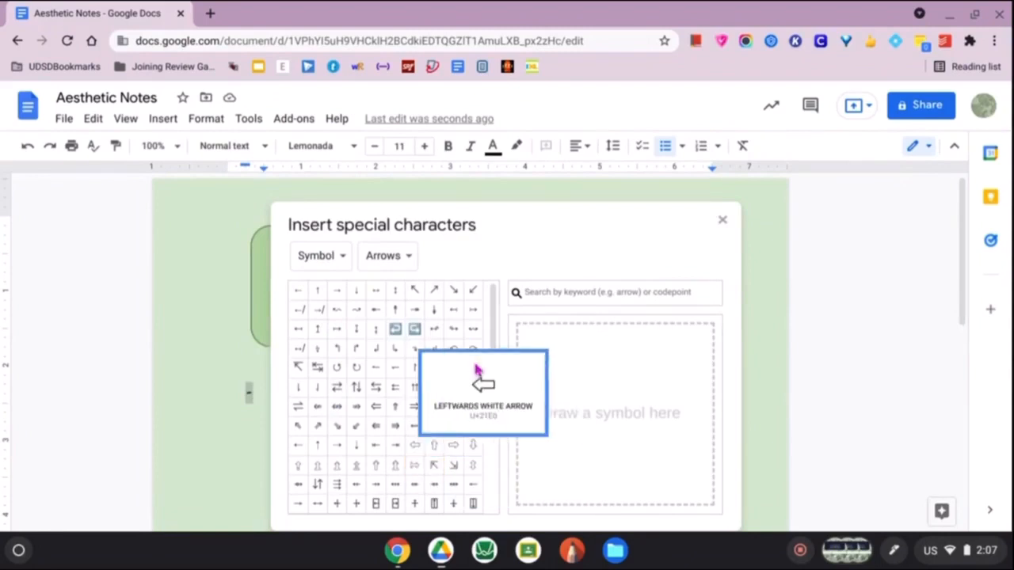
pyautogui.write('sun')
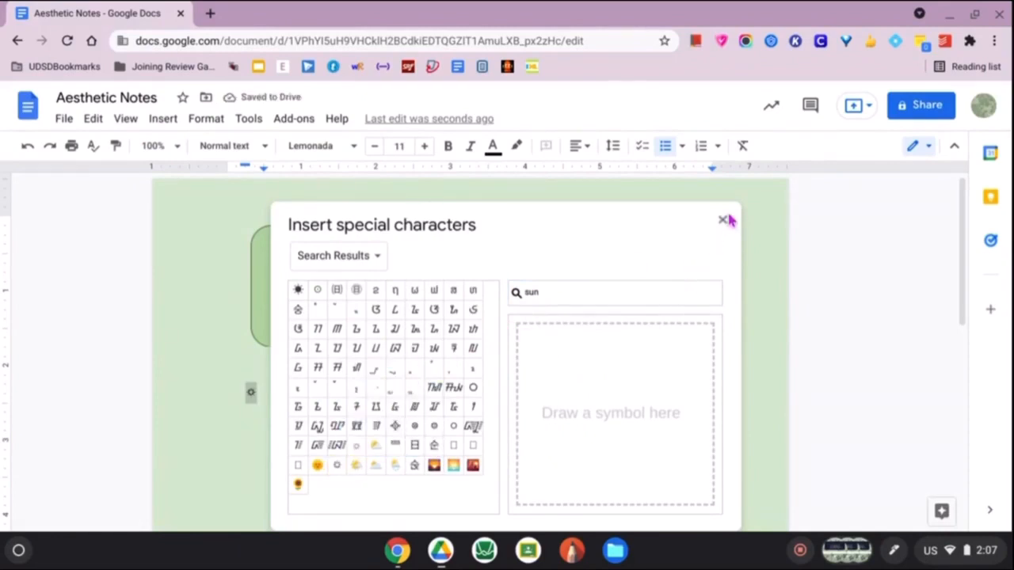
pyautogui.click(722, 219)
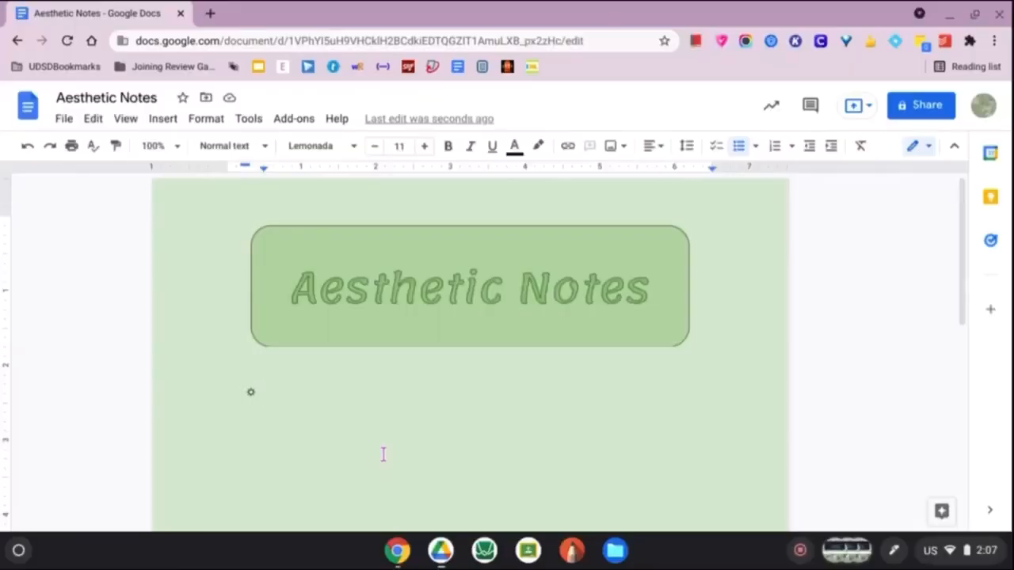
# Write a 'Headings' bullet with a dashed sub-bullet 'This is where you write more information about the heading.'
pyautogui.write('Headings')
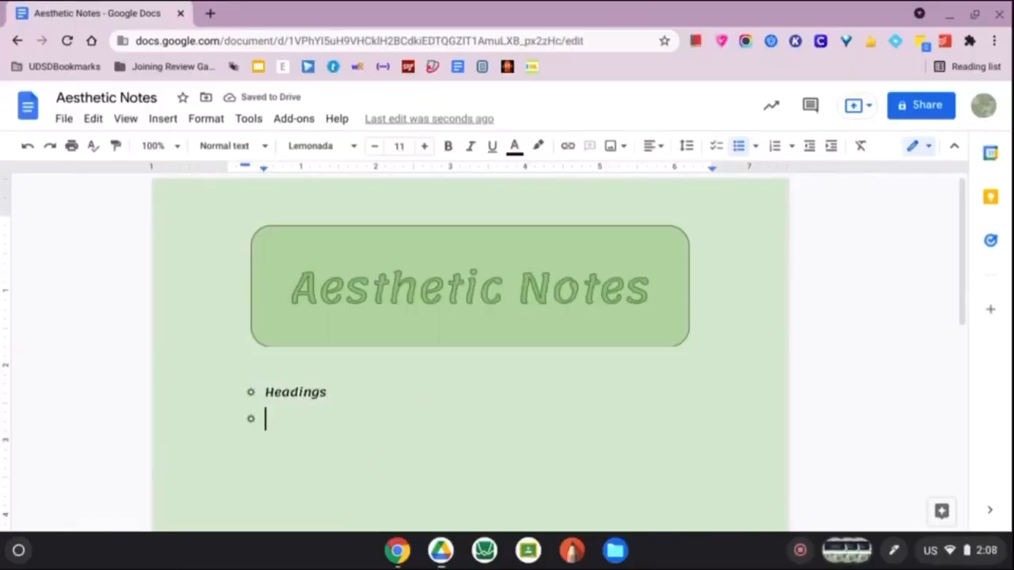
pyautogui.write('- This is where you w')
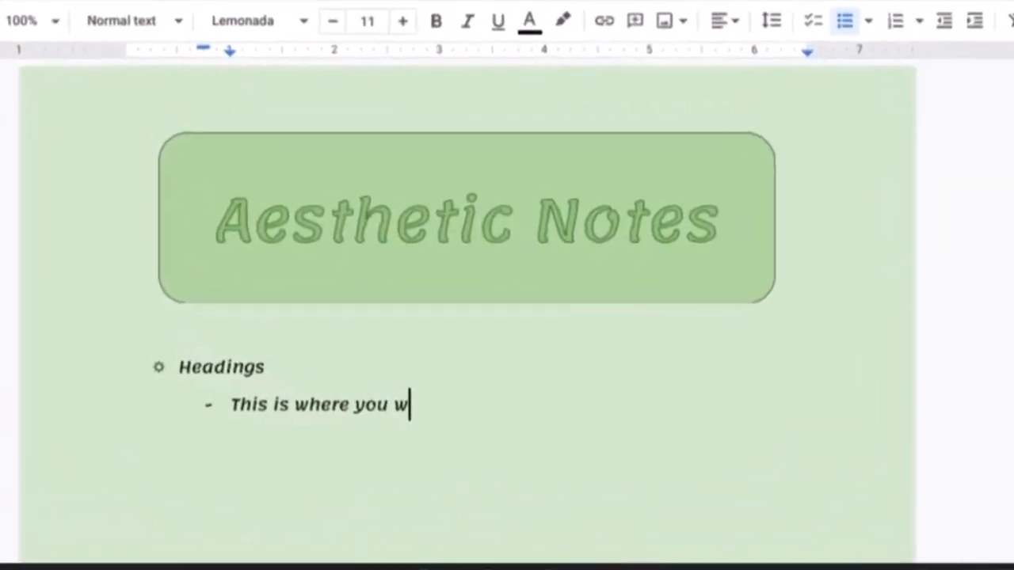
pyautogui.write('rite more information about the heading.')
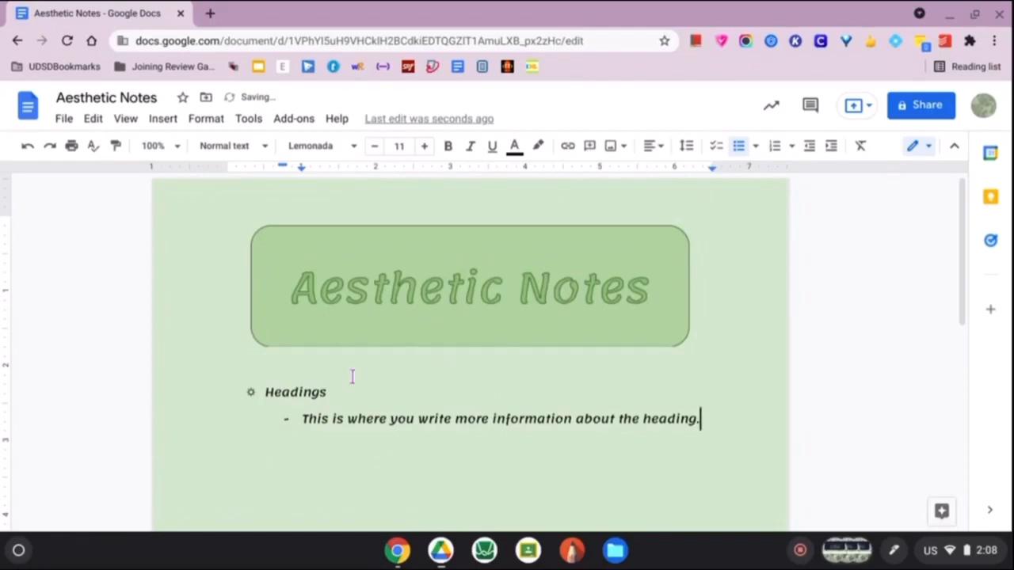
# Highlight the word 'Headings' and style it as Heading 2 with its decorative font
pyautogui.doubleClick(294, 393)
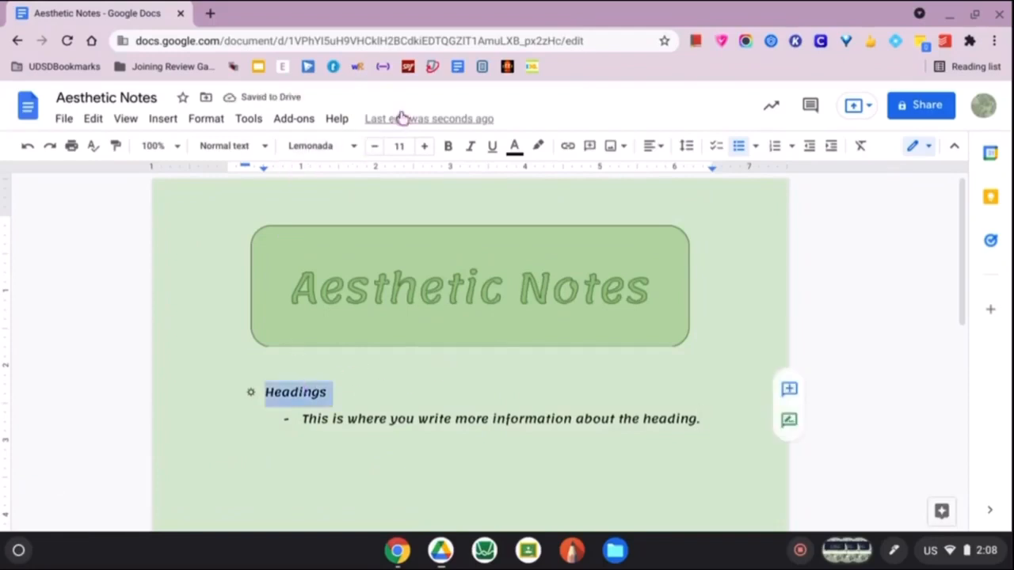
pyautogui.moveTo(539, 146)
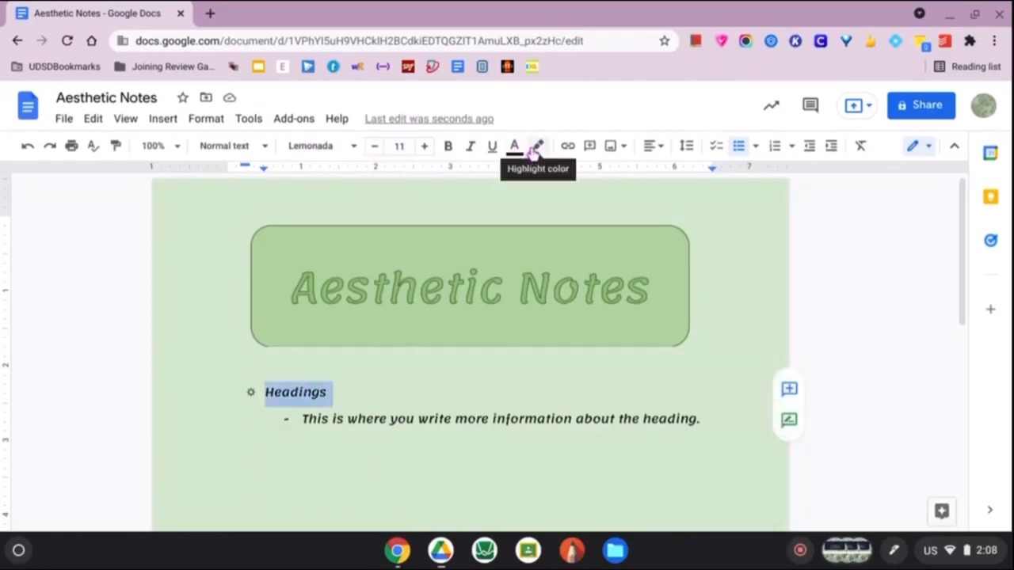
pyautogui.click(537, 146)
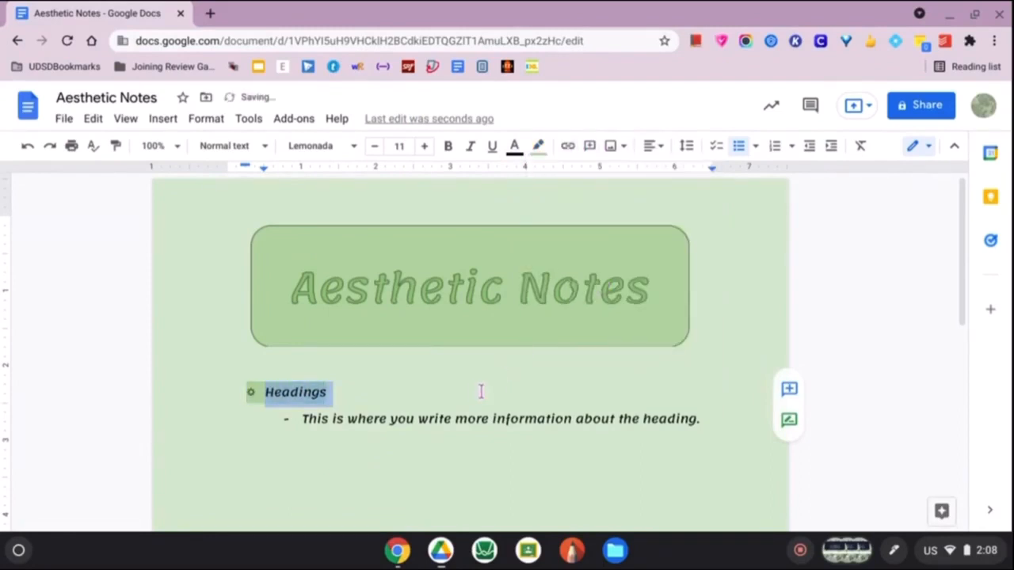
pyautogui.moveTo(326, 163)
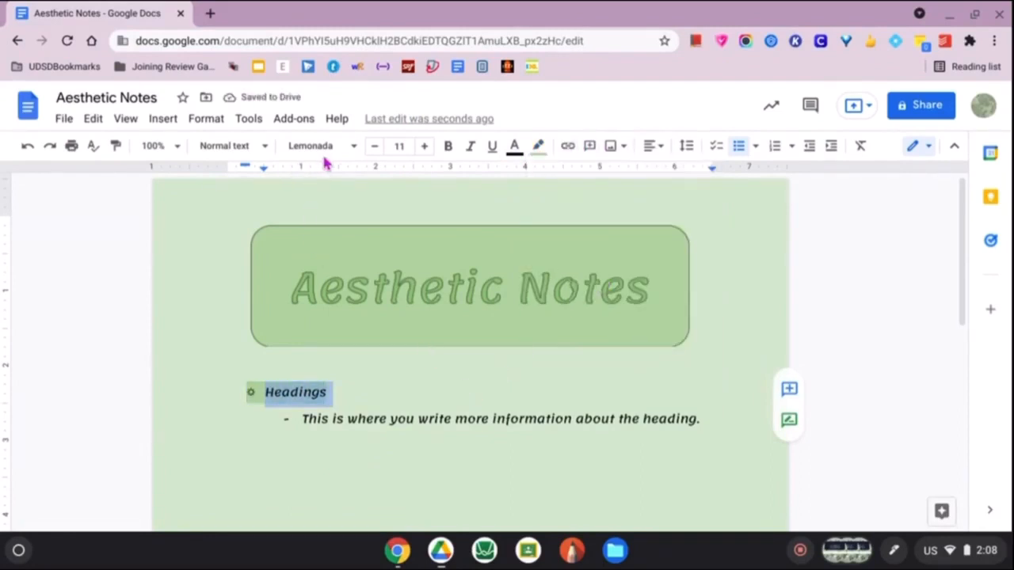
pyautogui.click(230, 146)
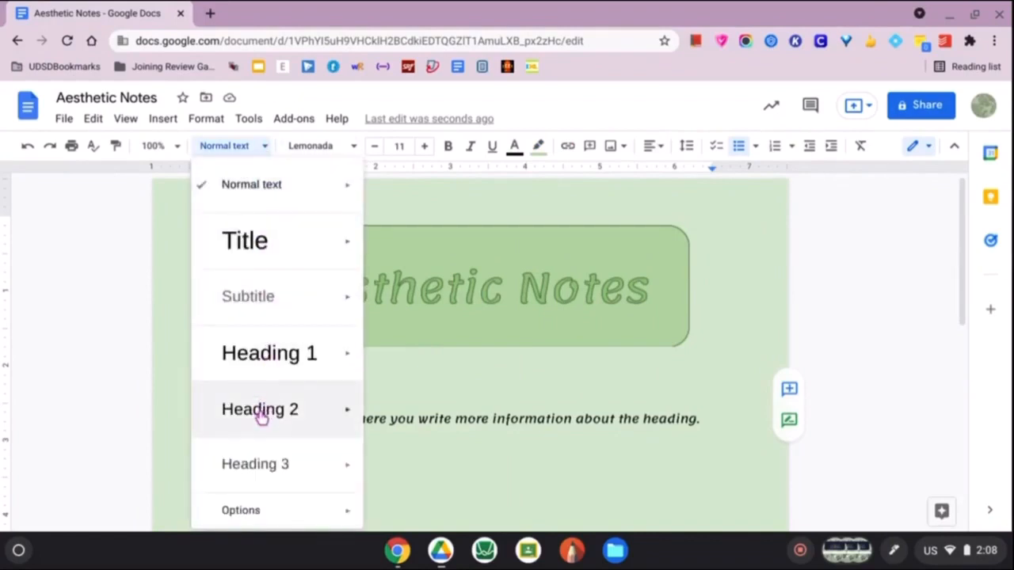
pyautogui.moveTo(259, 408)
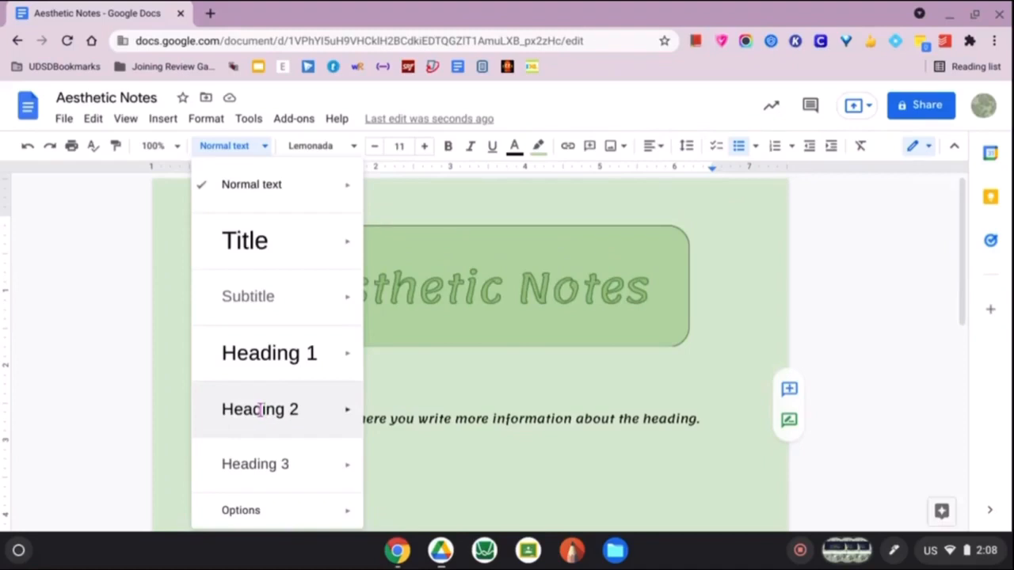
pyautogui.click(259, 409)
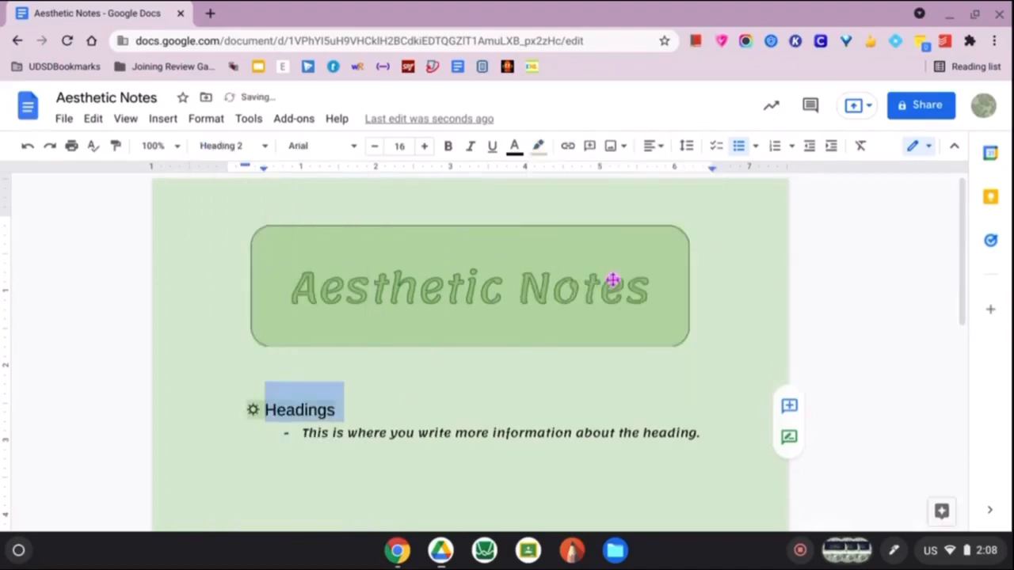
pyautogui.click(320, 146)
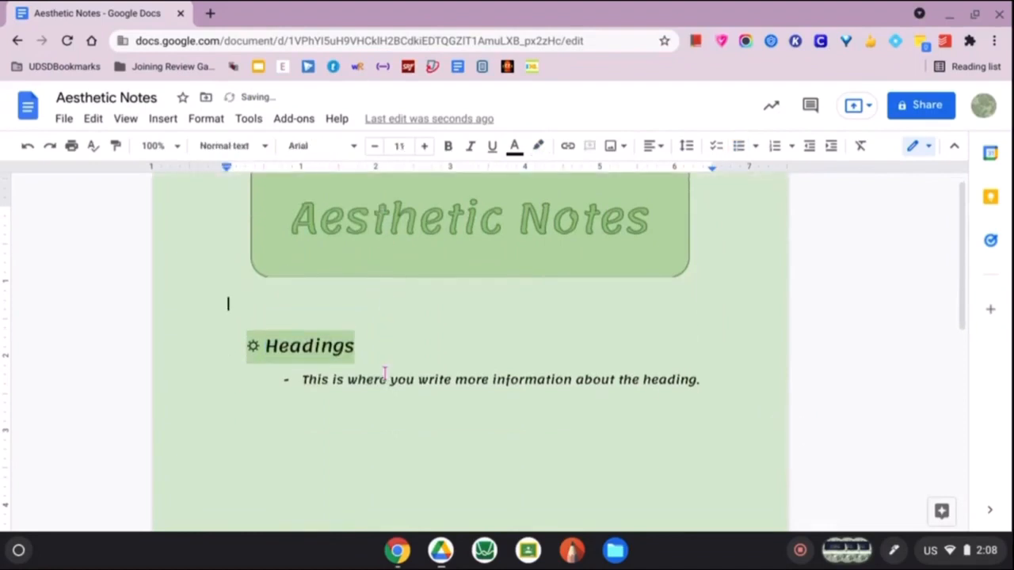
pyautogui.scroll(-3)
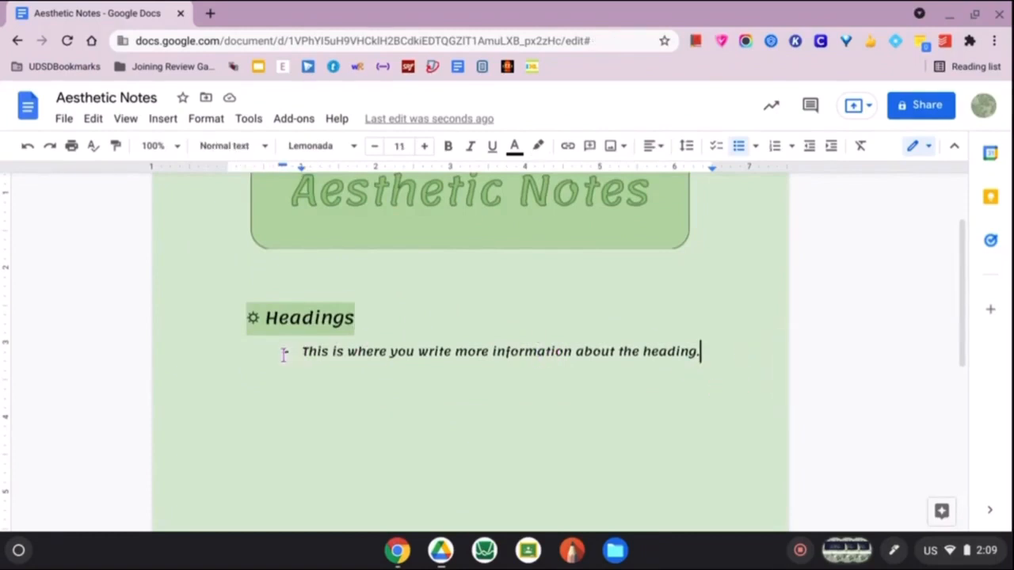
# Replace the dash bullet with a sun special character and start a second point 'You can add as much information as you want.'
pyautogui.click(303, 351)
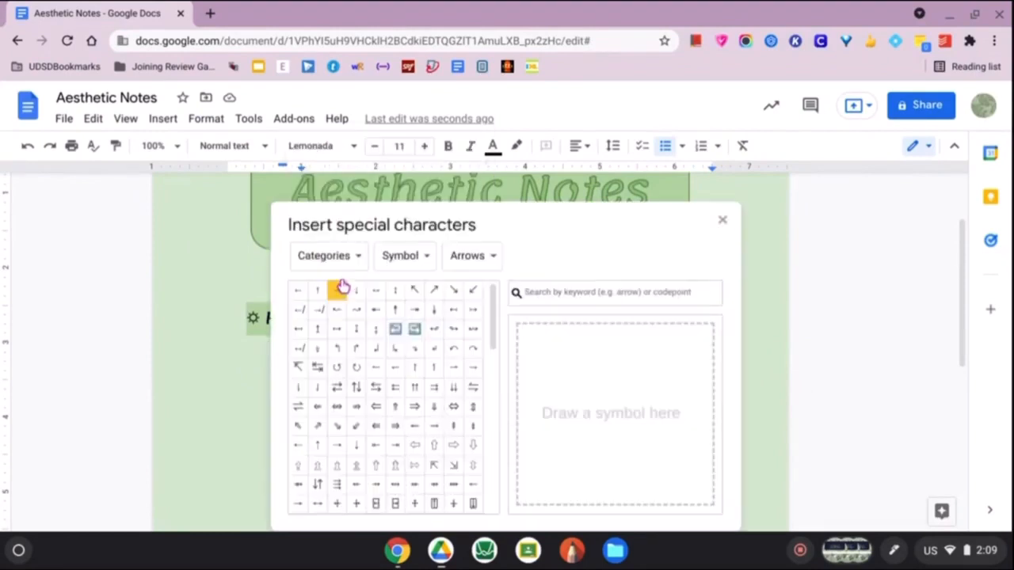
pyautogui.click(615, 292)
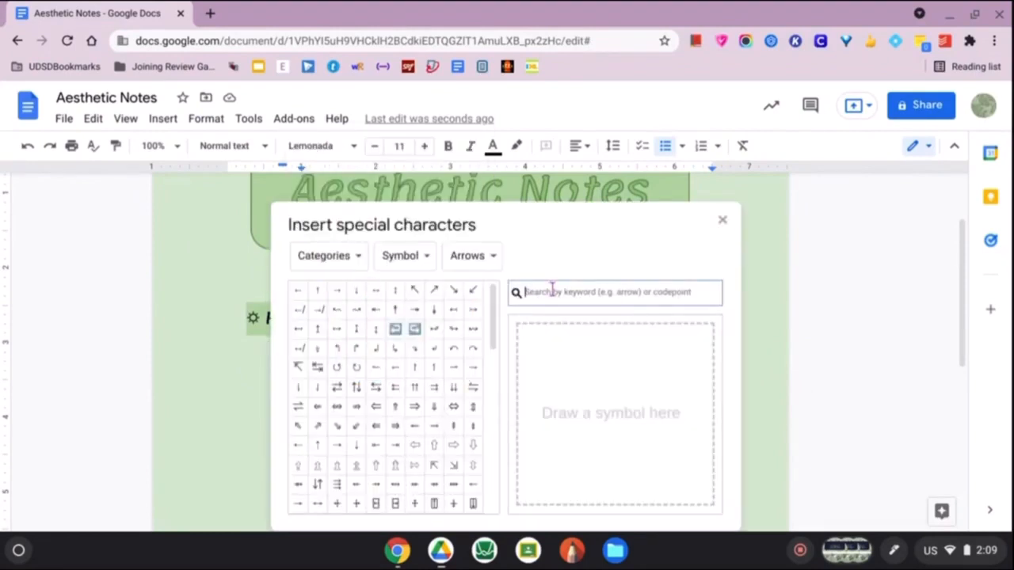
pyautogui.write('sun')
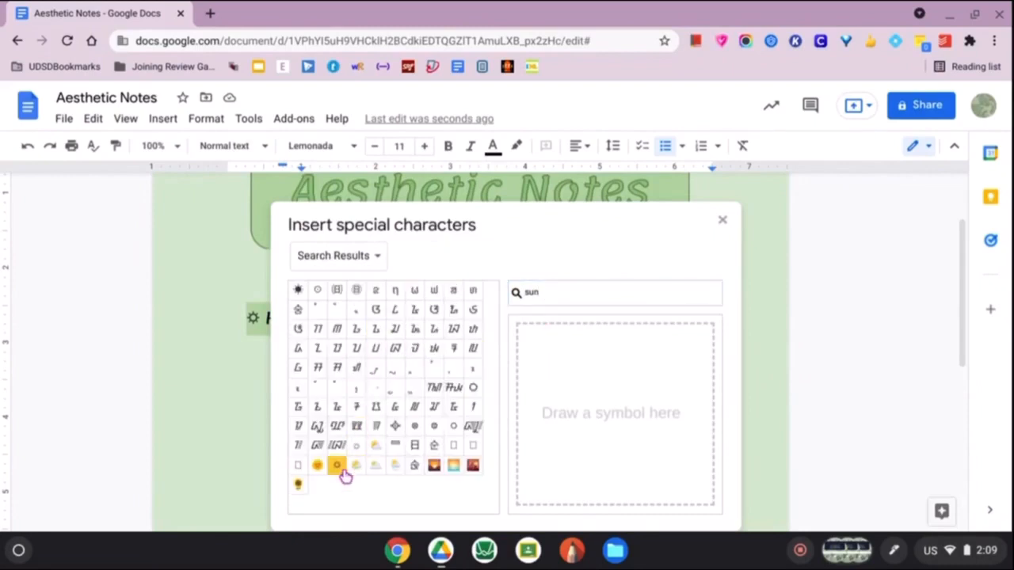
pyautogui.click(336, 466)
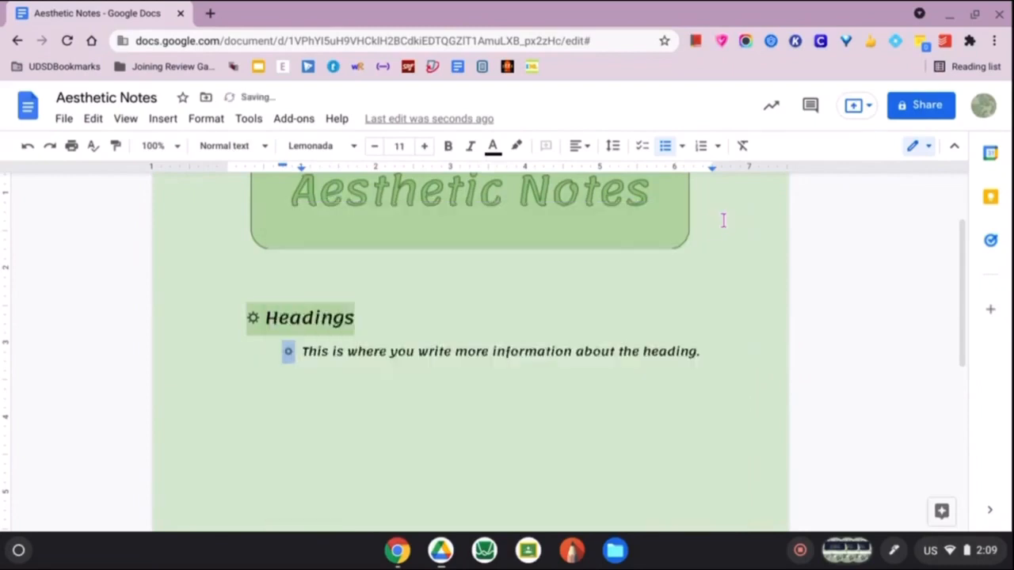
pyautogui.write('You can add as much information as you want.')
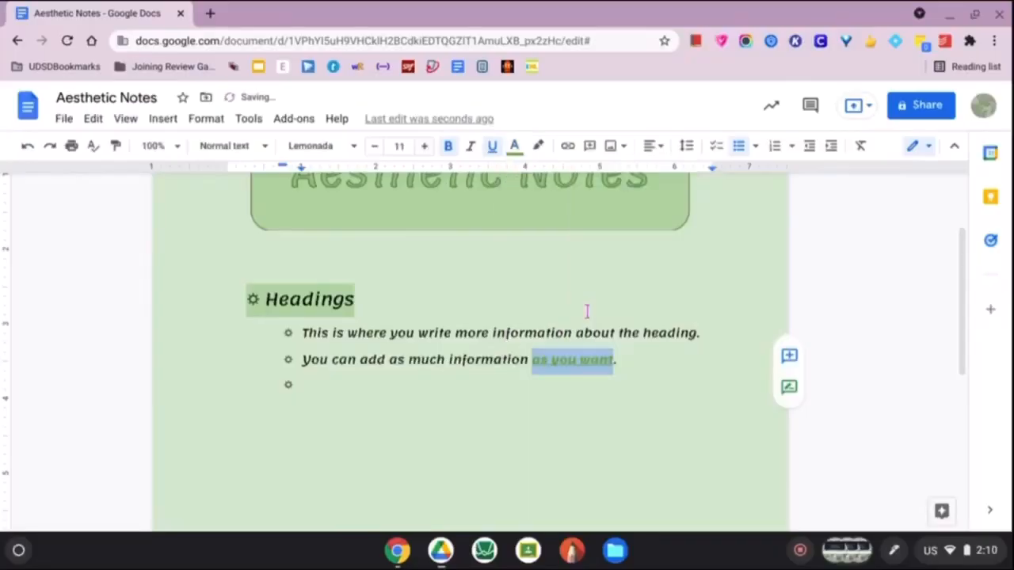
# Add a Heading 2 line 'Adding Extra Emphasis' in the same font as the first heading
pyautogui.click(230, 146)
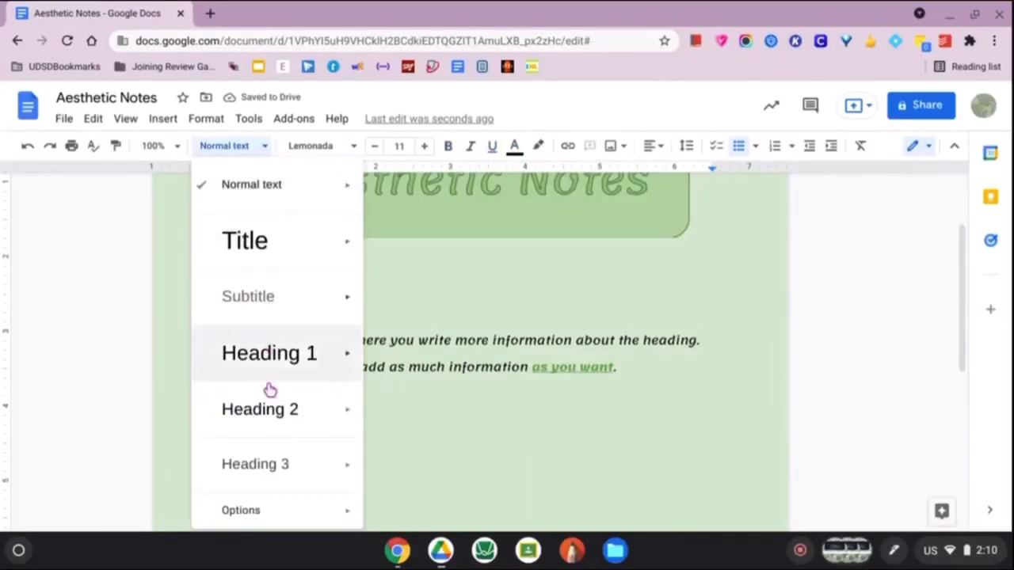
pyautogui.click(260, 409)
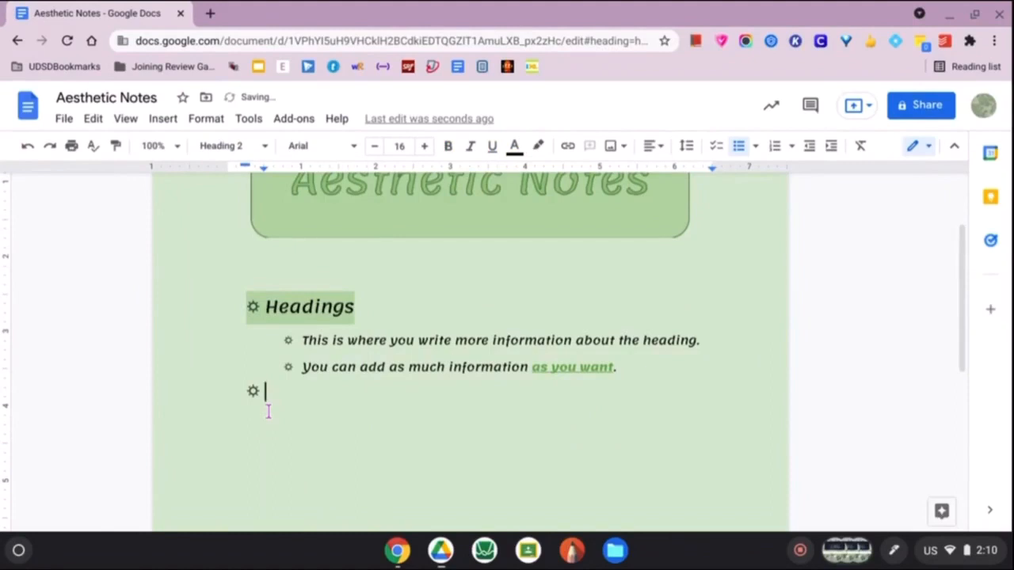
pyautogui.click(320, 145)
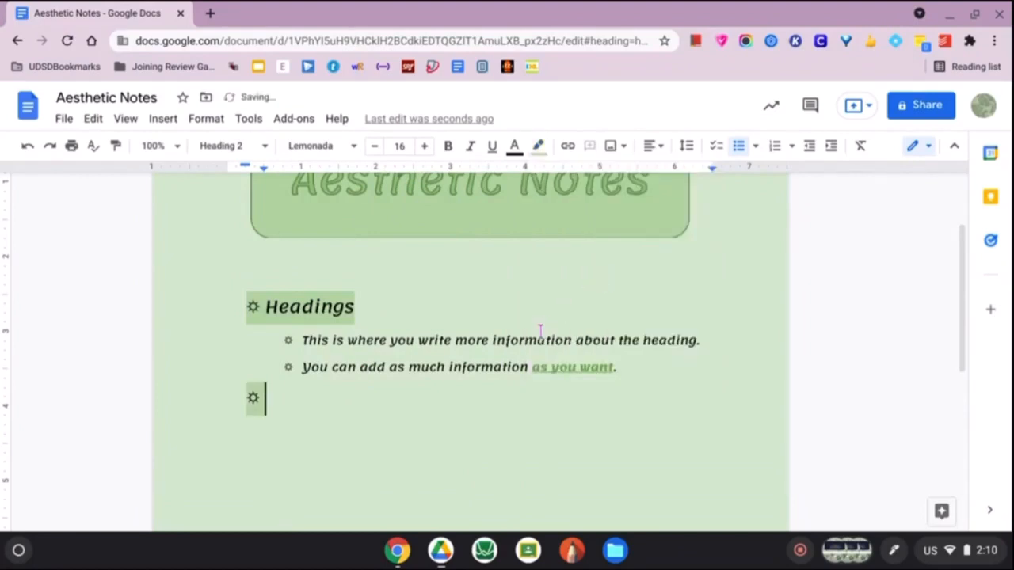
pyautogui.write('ADd')
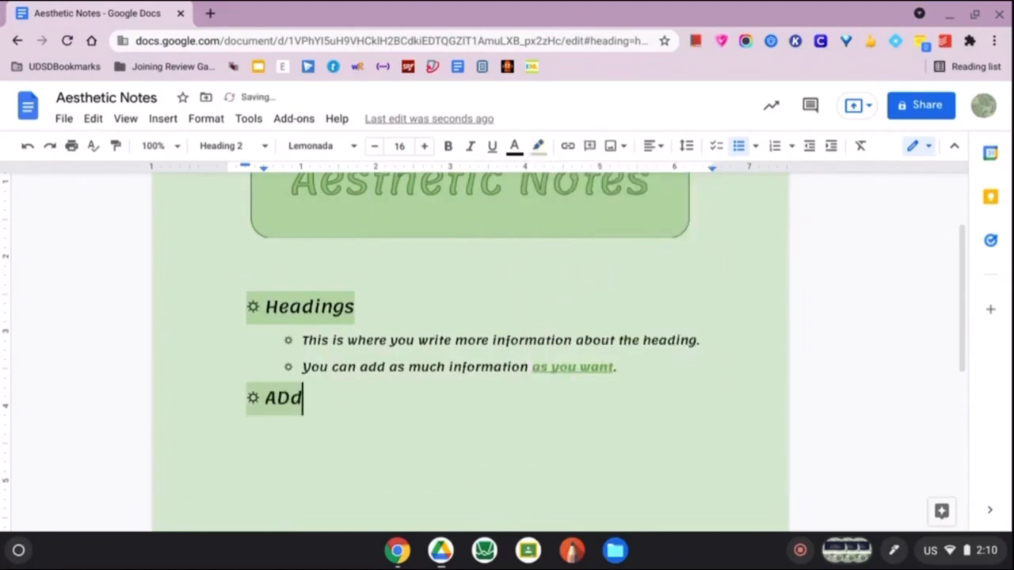
pyautogui.write('ding Extra')
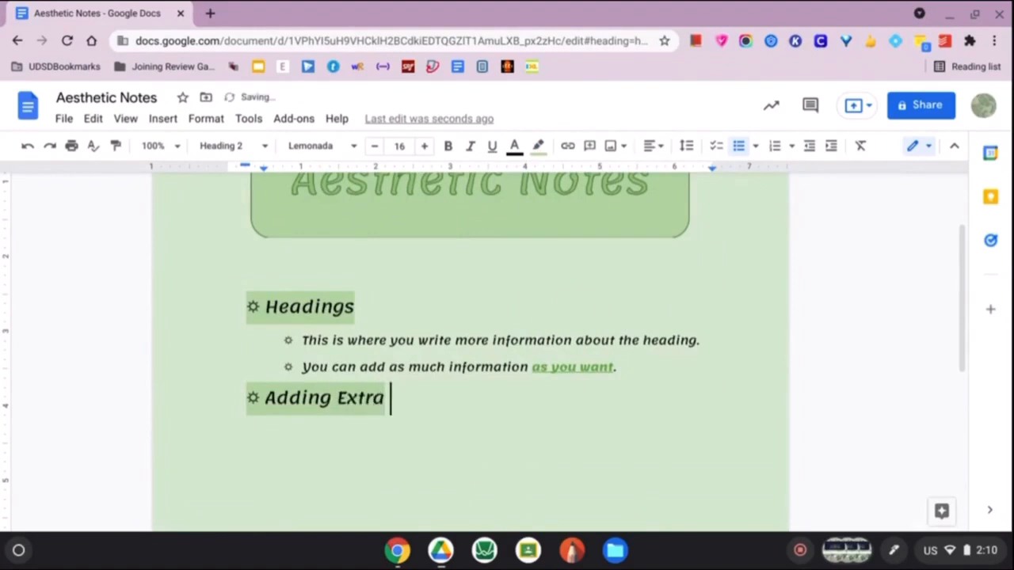
pyautogui.write('Emphas')
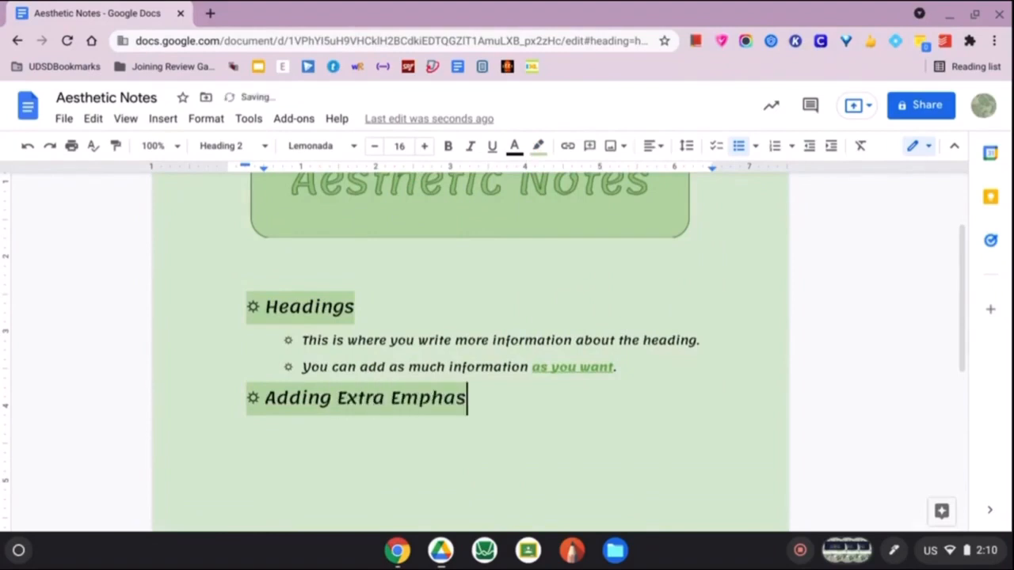
pyautogui.write('is')
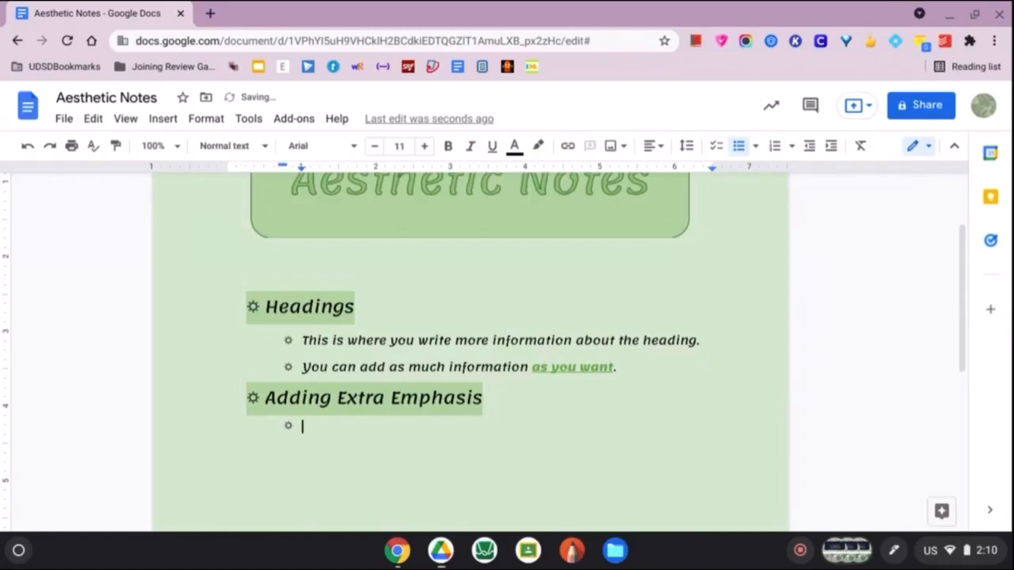
# Write the sub-bullet 'Inserting tables, and post-it notes in the doc.'
pyautogui.write('Inserting')
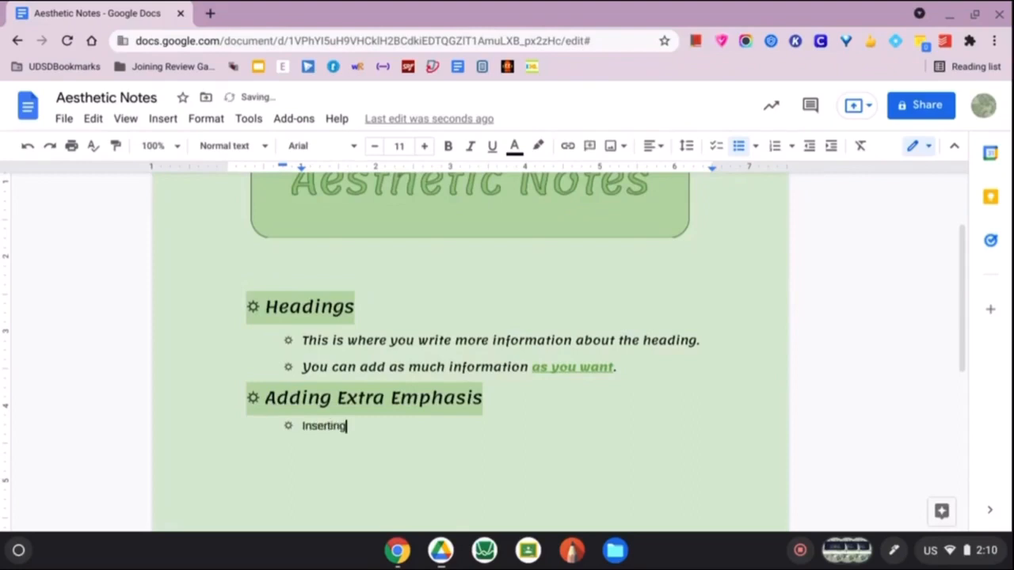
pyautogui.write('tables, and')
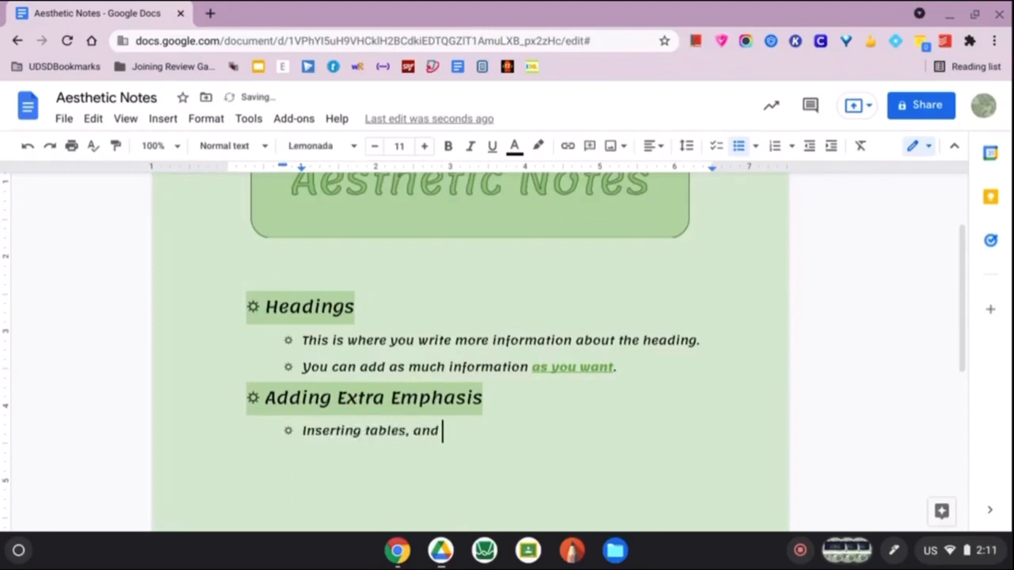
pyautogui.write('post')
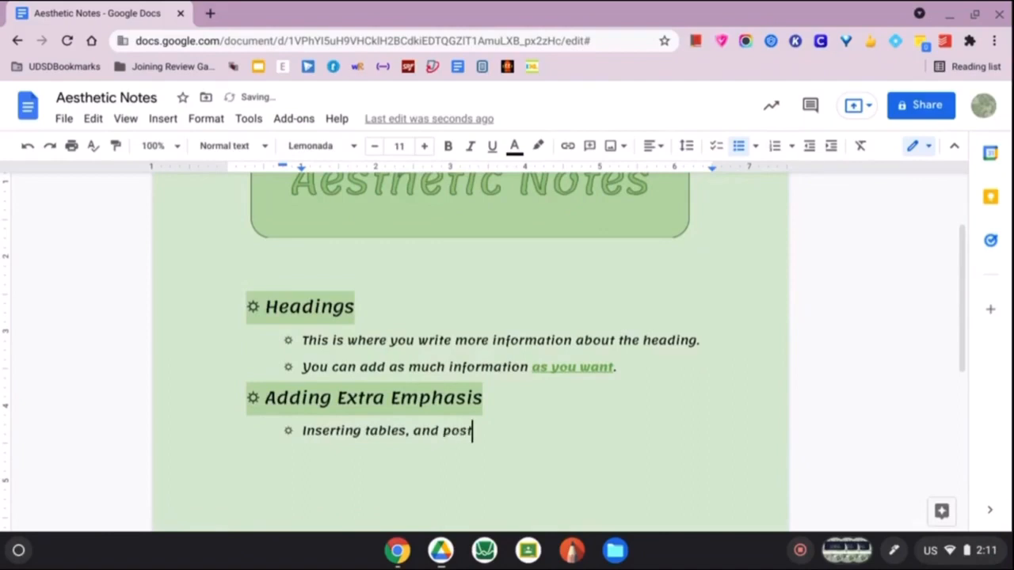
pyautogui.write('-it notes in the')
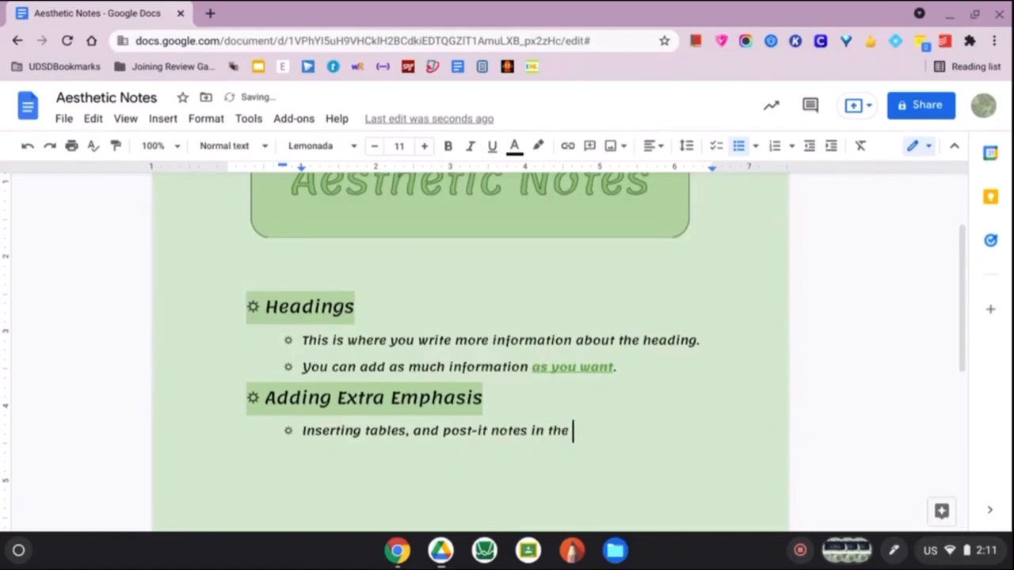
pyautogui.click(162, 117)
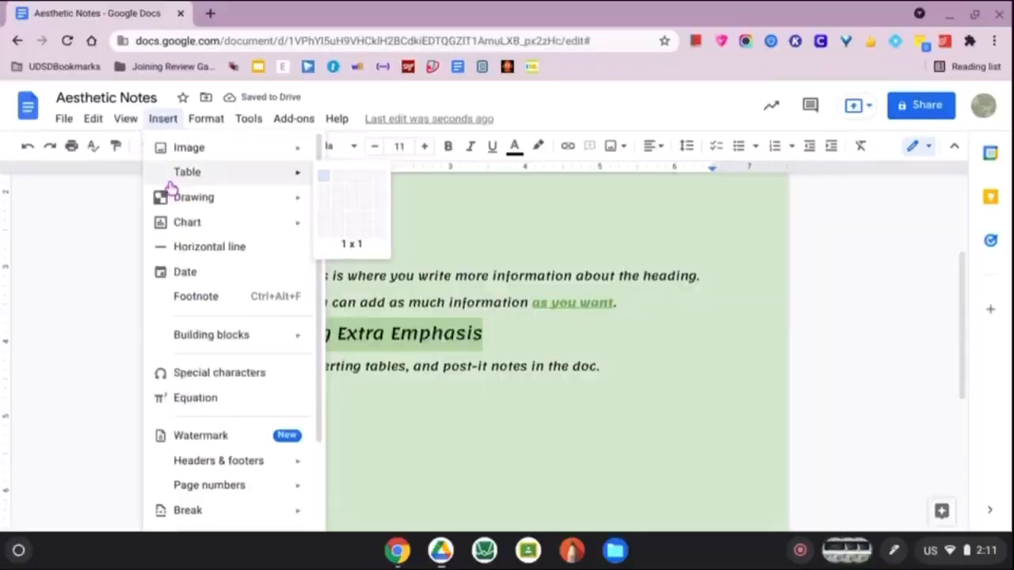
pyautogui.moveTo(339, 176)
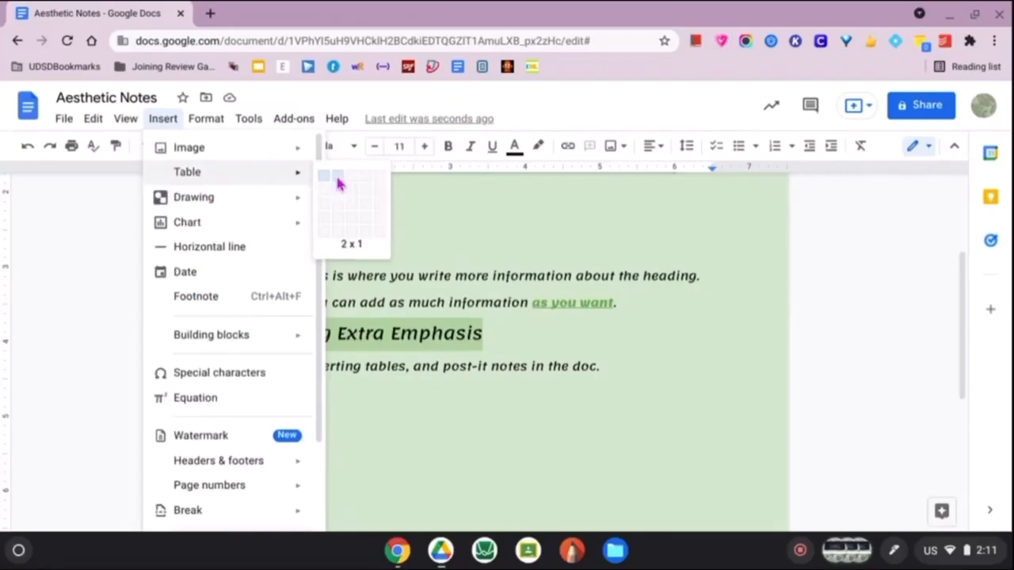
pyautogui.moveTo(343, 231)
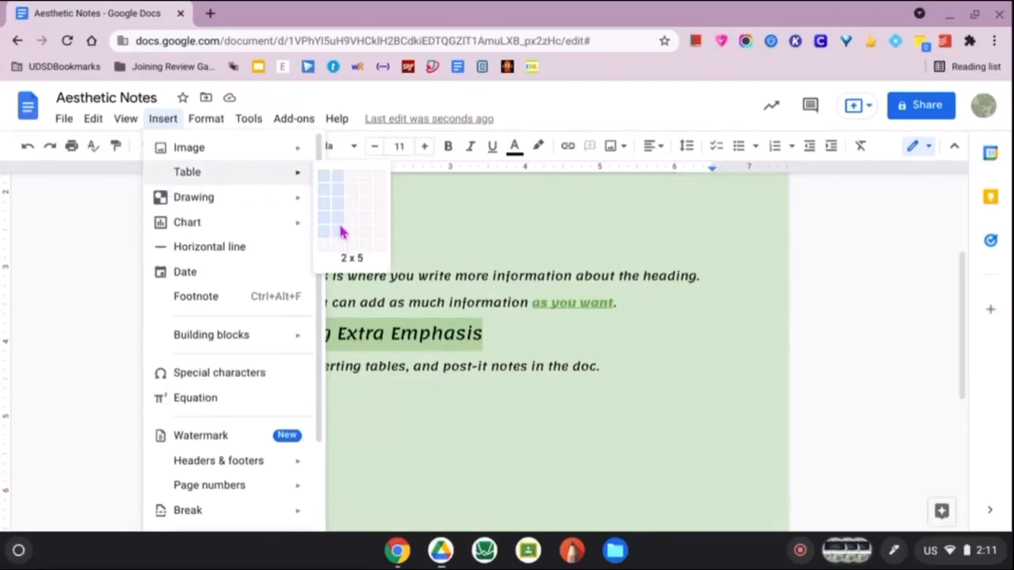
# Insert a 2x5 table with green text and headers 'Option 1' and 'Option 2'
pyautogui.click(342, 230)
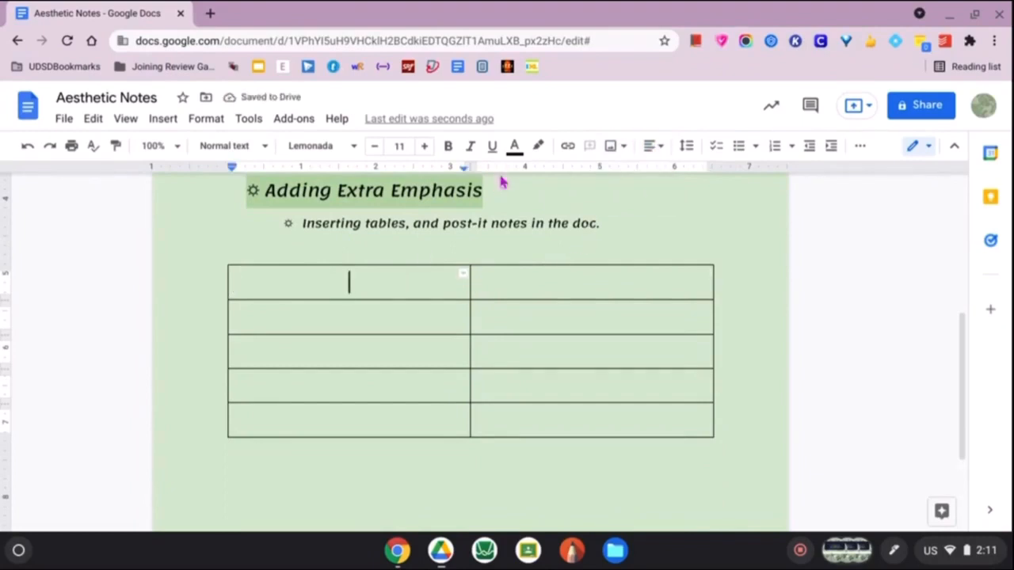
pyautogui.click(513, 146)
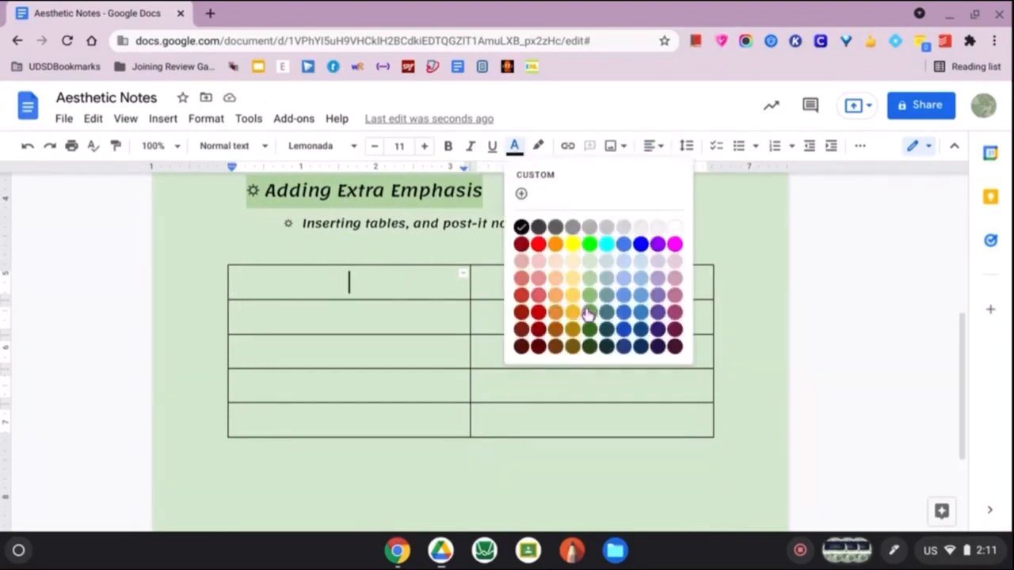
pyautogui.click(587, 314)
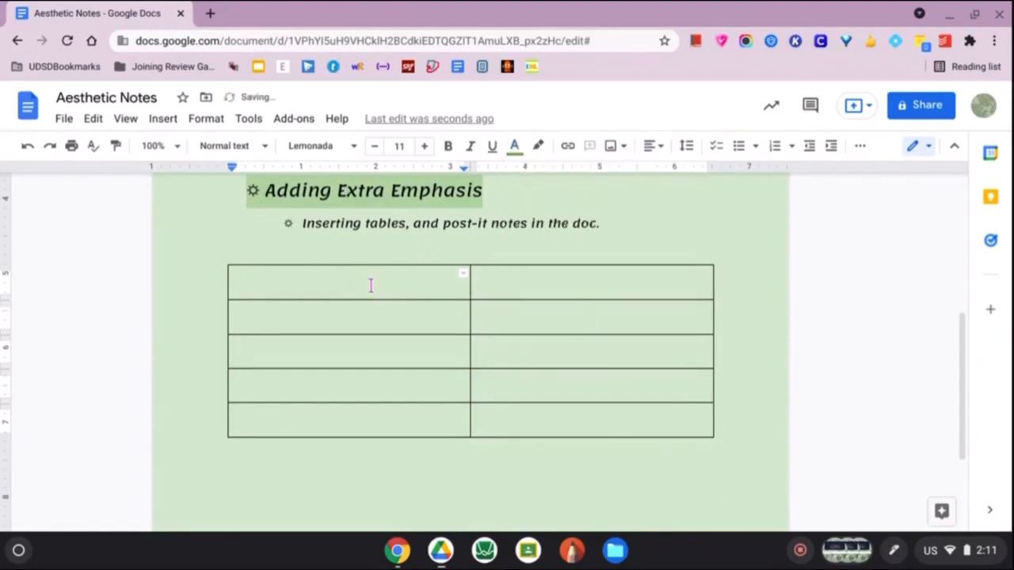
pyautogui.write('Option 1')
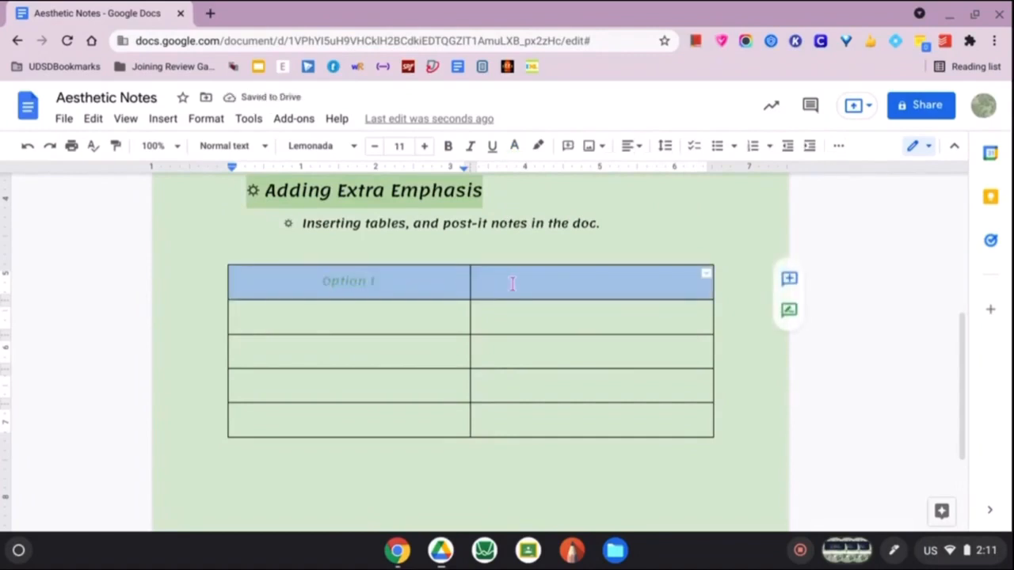
pyautogui.click(513, 146)
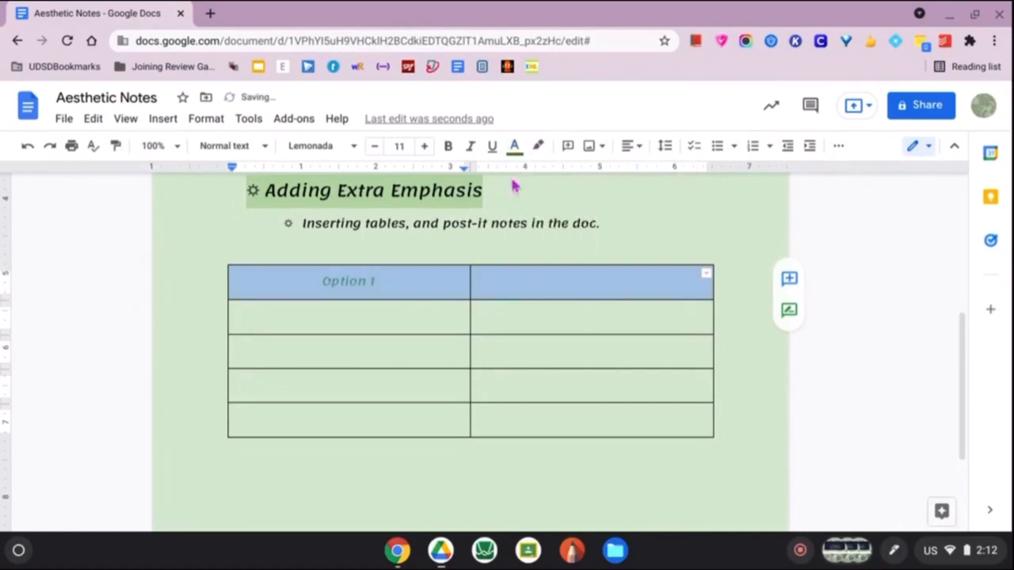
pyautogui.write('Option 2')
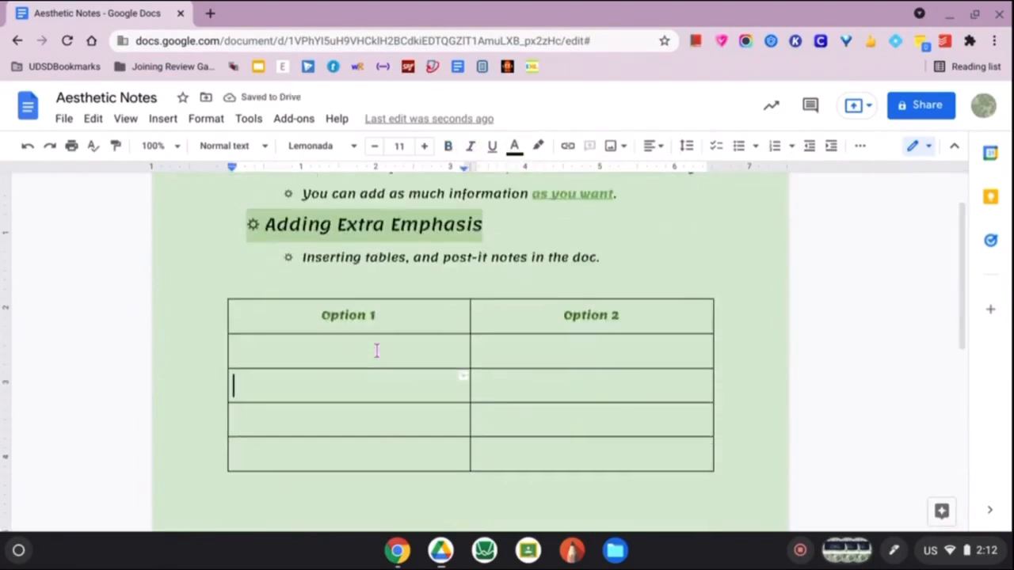
# Fill the first cell with a sample entry ending 'here.'
pyautogui.write('y')
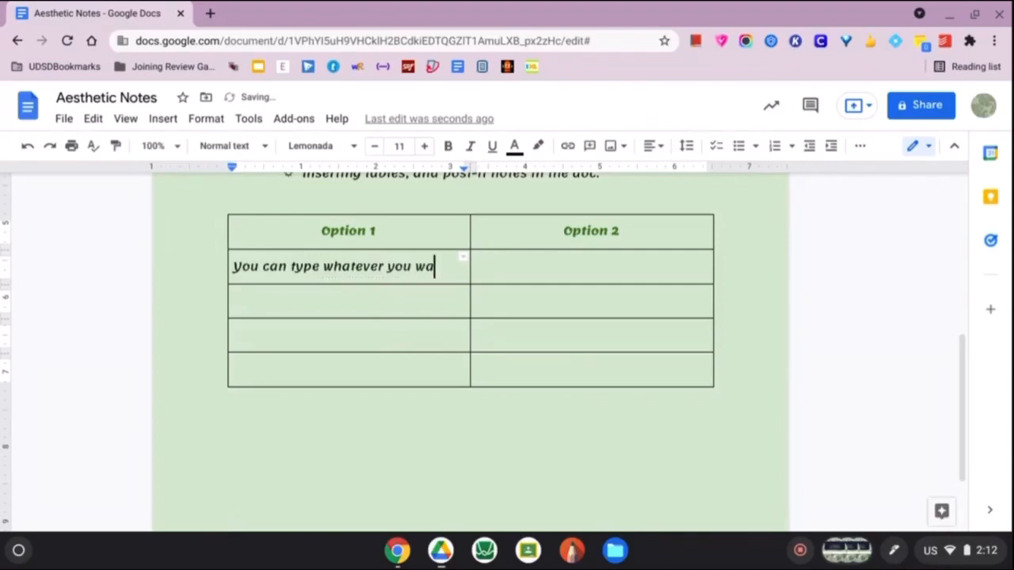
pyautogui.write('nt here.')
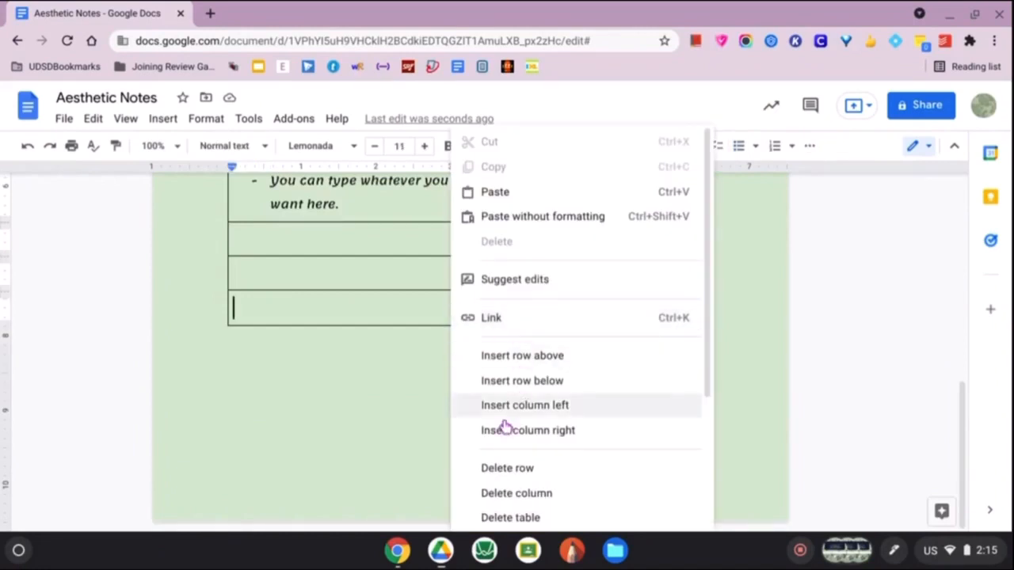
pyautogui.click(525, 405)
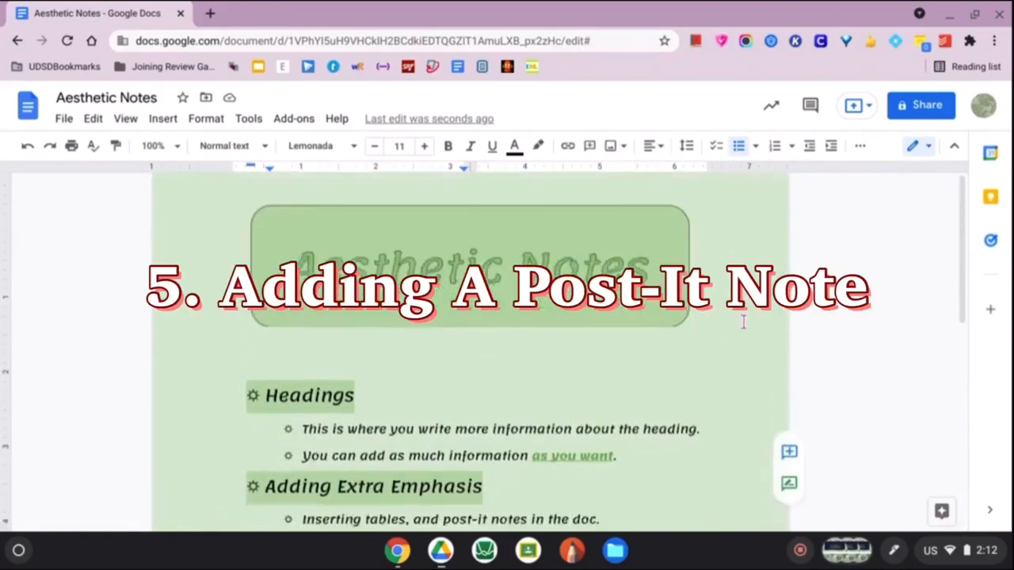
# Start a new blank drawing via Insert > Drawing > New
pyautogui.scroll(-3)
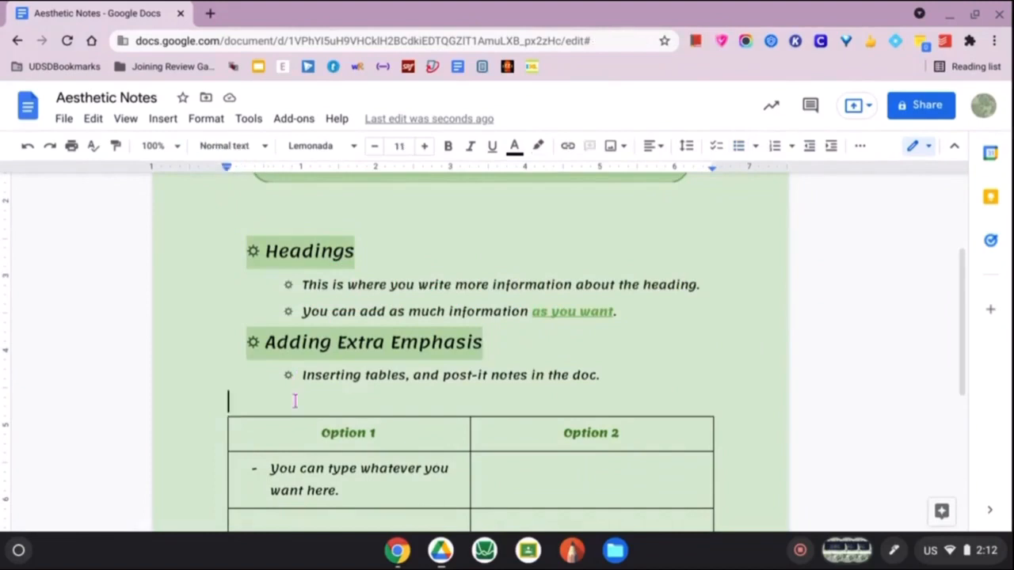
pyautogui.click(162, 117)
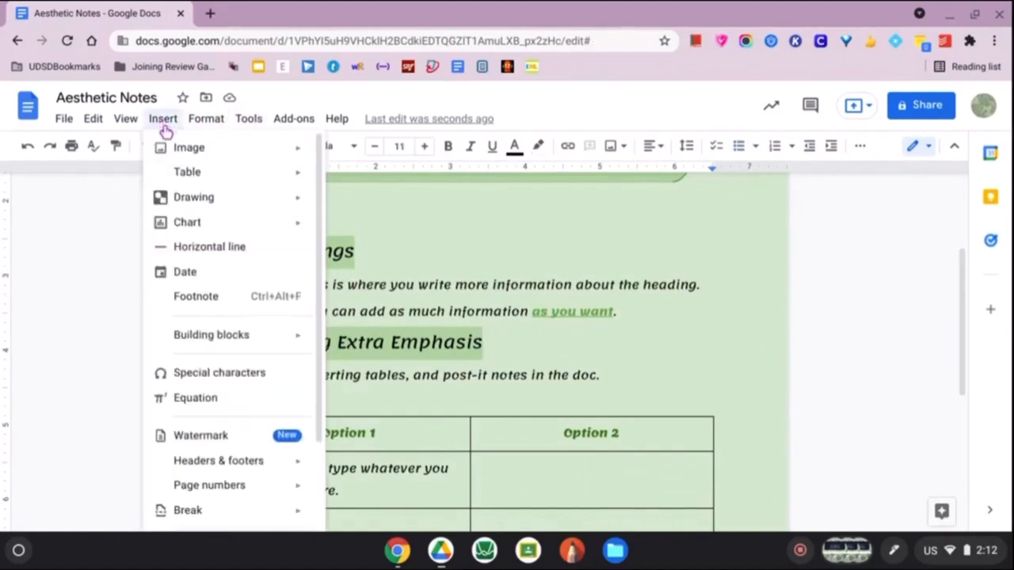
pyautogui.moveTo(193, 197)
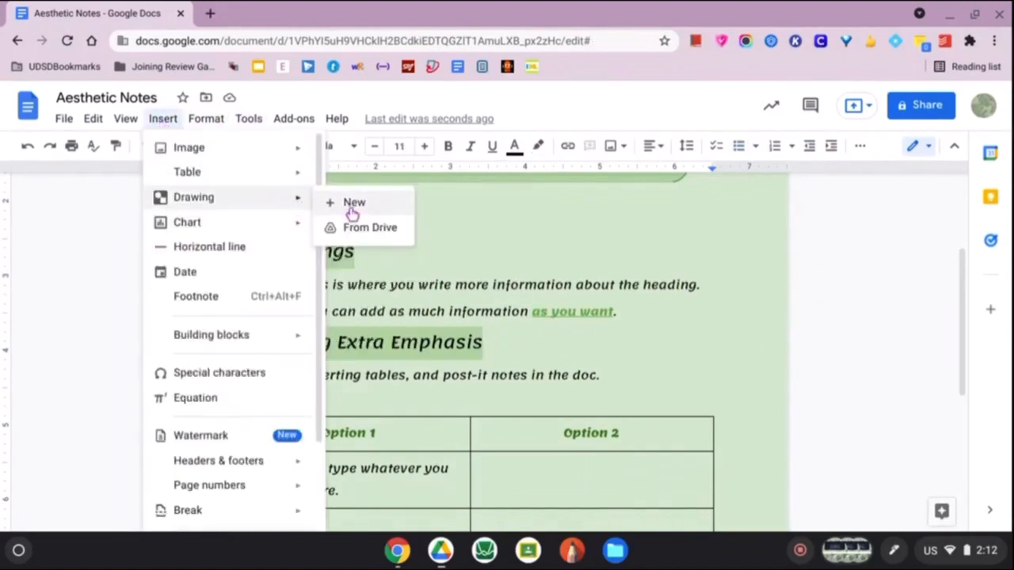
pyautogui.click(355, 203)
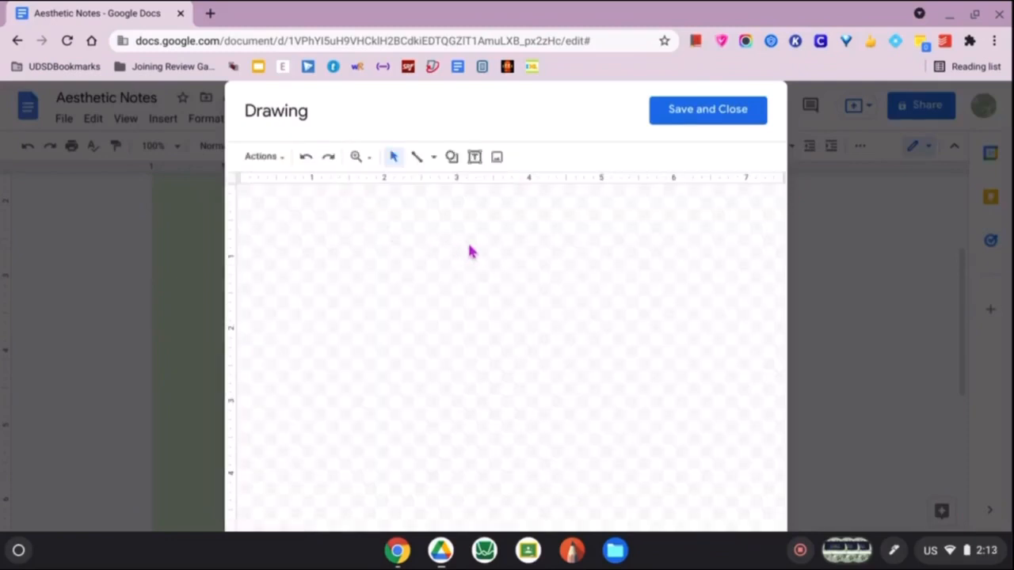
pyautogui.moveTo(451, 157)
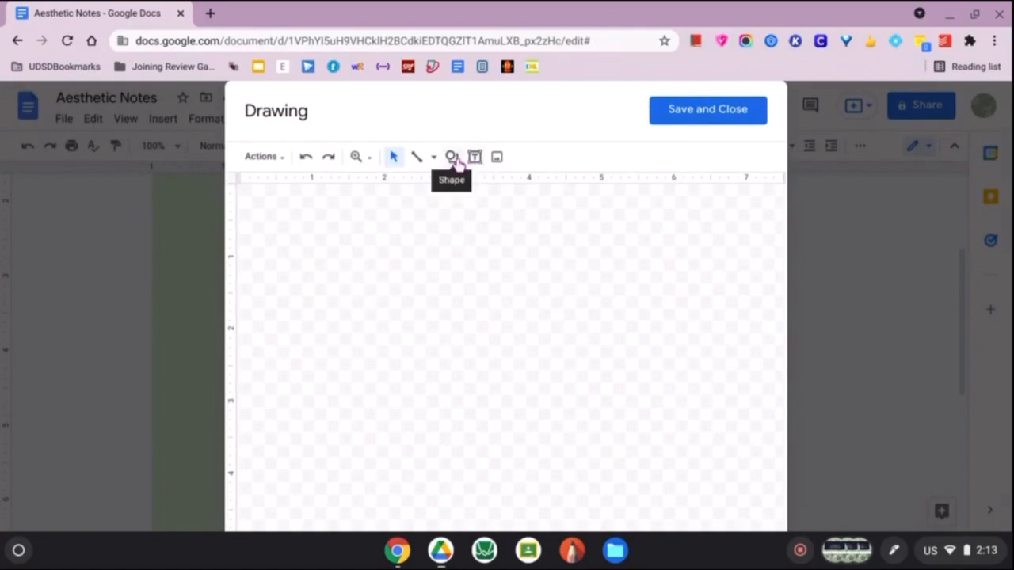
# Draw a folded-corner note shape in the upper middle of the canvas and fill it green
pyautogui.click(451, 157)
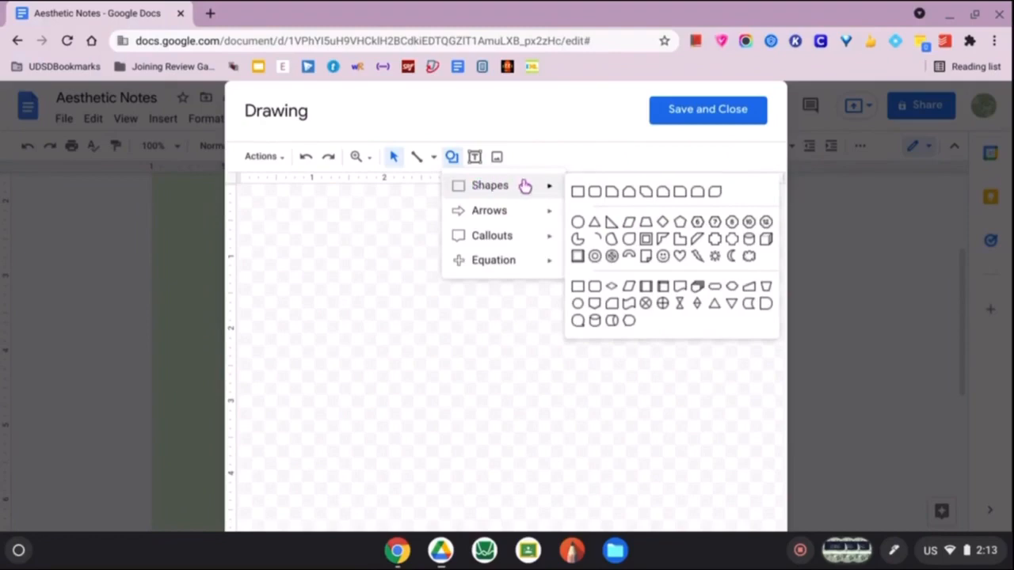
pyautogui.moveTo(595, 222)
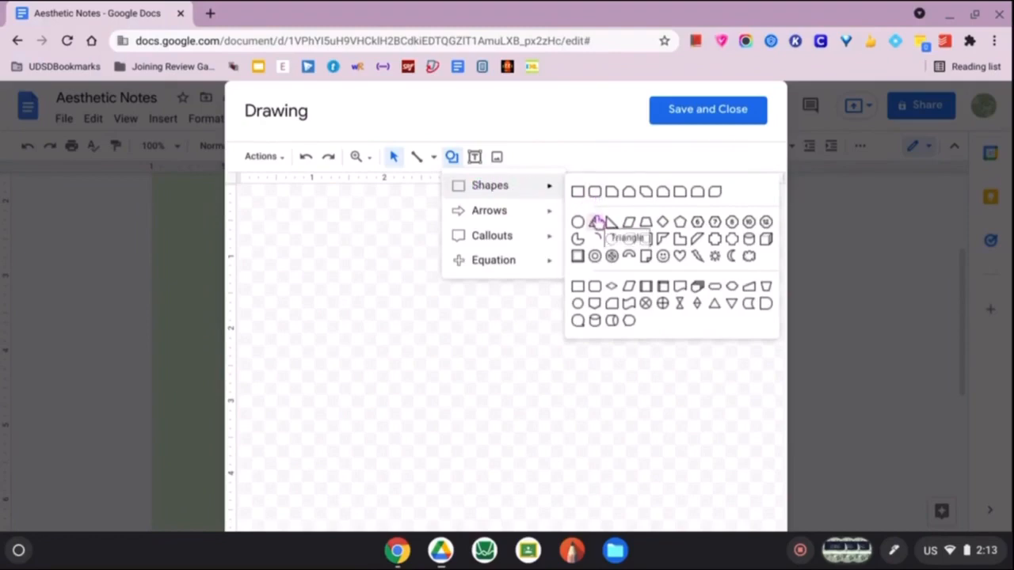
pyautogui.moveTo(647, 266)
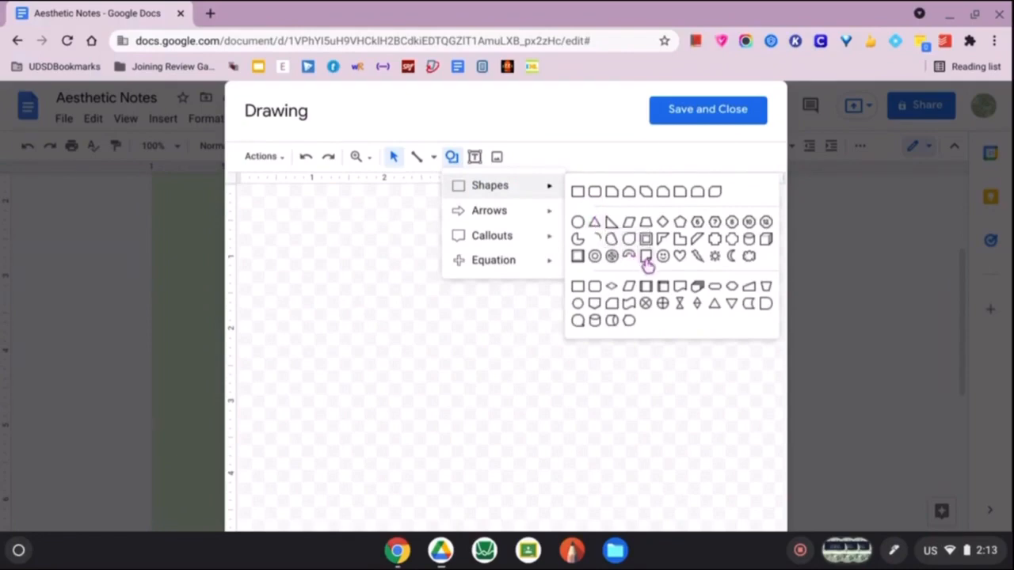
pyautogui.click(646, 255)
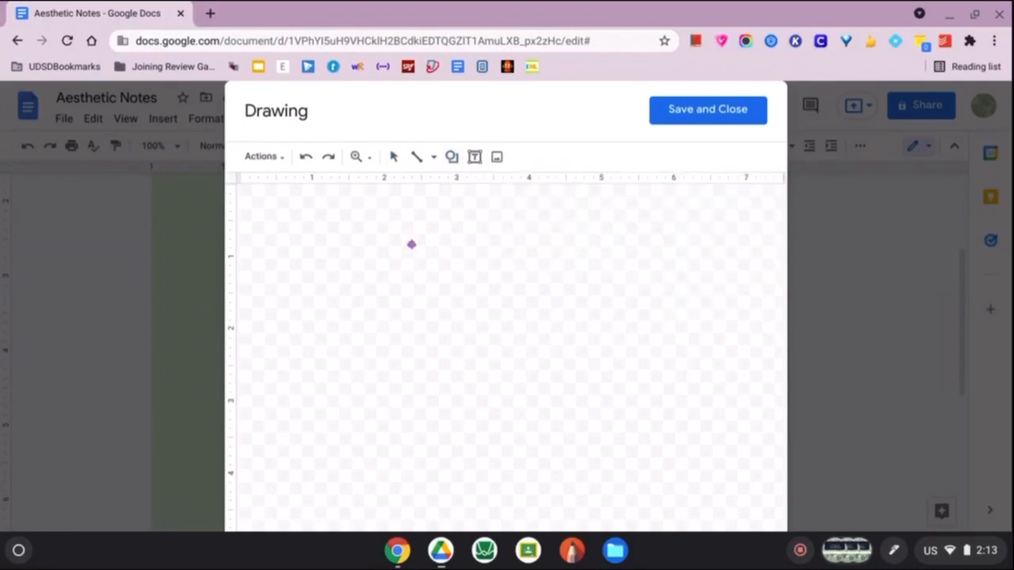
pyautogui.moveTo(411, 244); pyautogui.dragTo(548, 374)
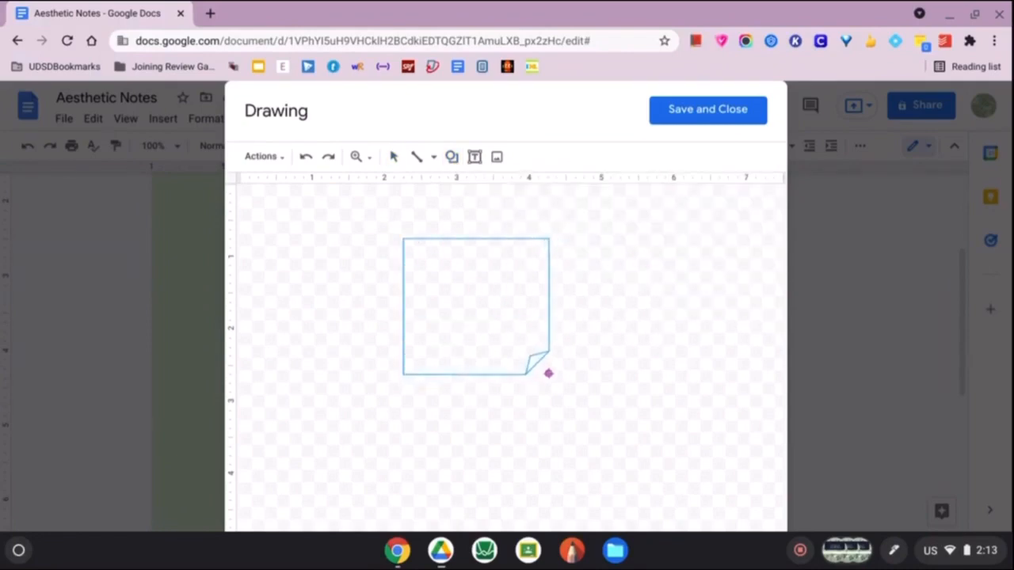
pyautogui.click(475, 304)
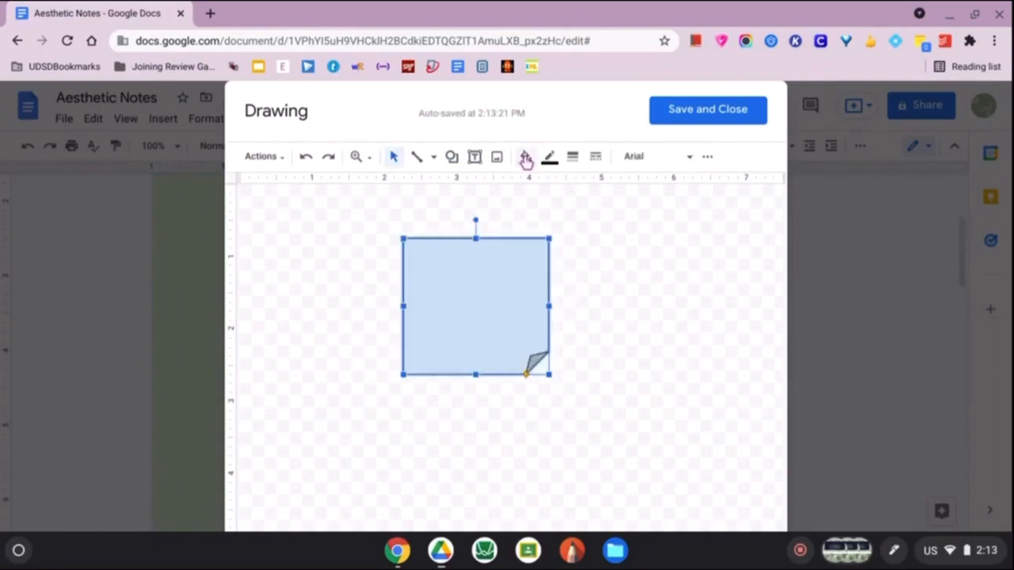
pyautogui.click(526, 157)
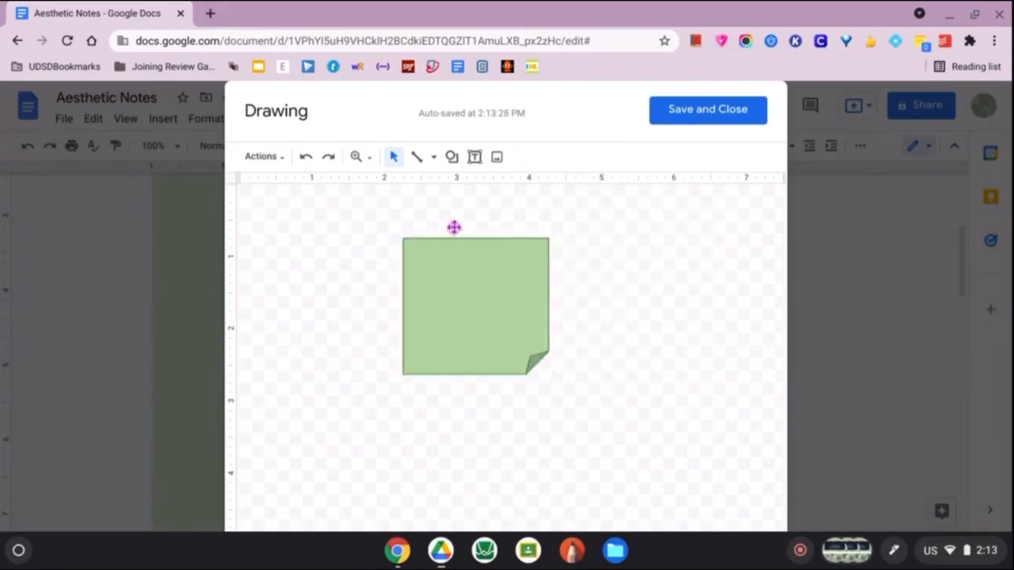
# Add a centred text box reading 'Note:' and 'This is a note about the notes...' then save the drawing into the doc
pyautogui.click(454, 228)
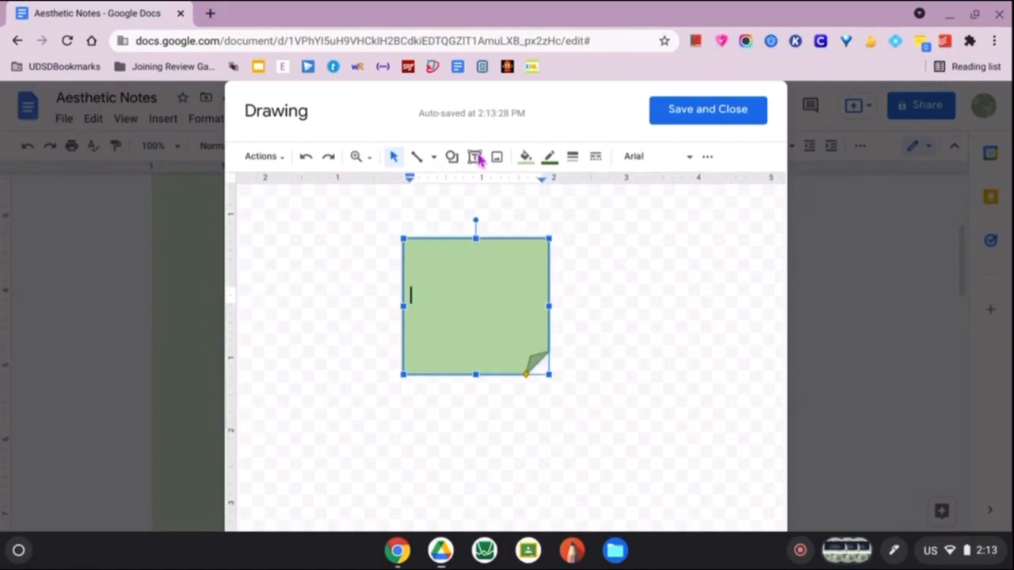
pyautogui.click(426, 263)
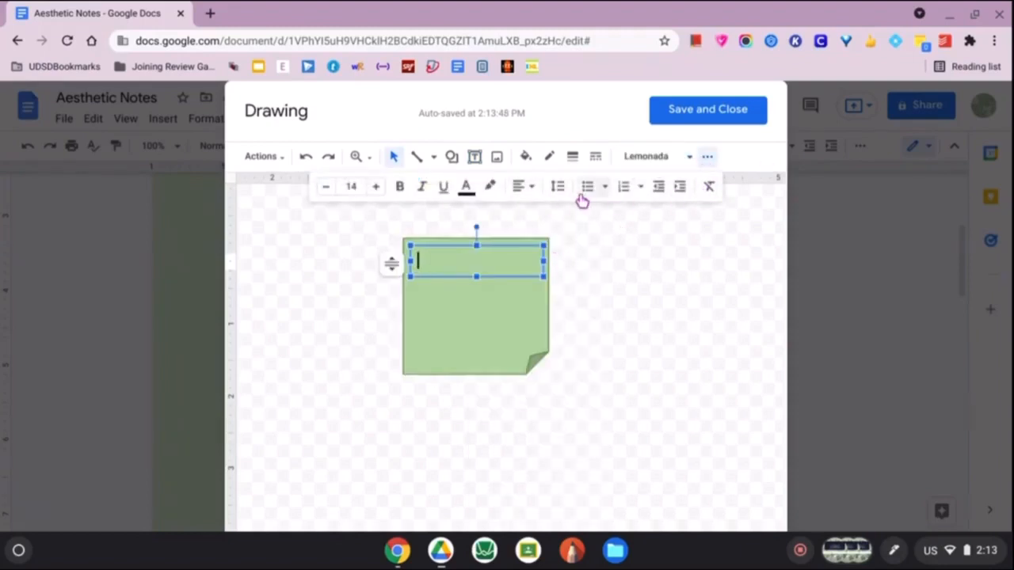
pyautogui.click(519, 187)
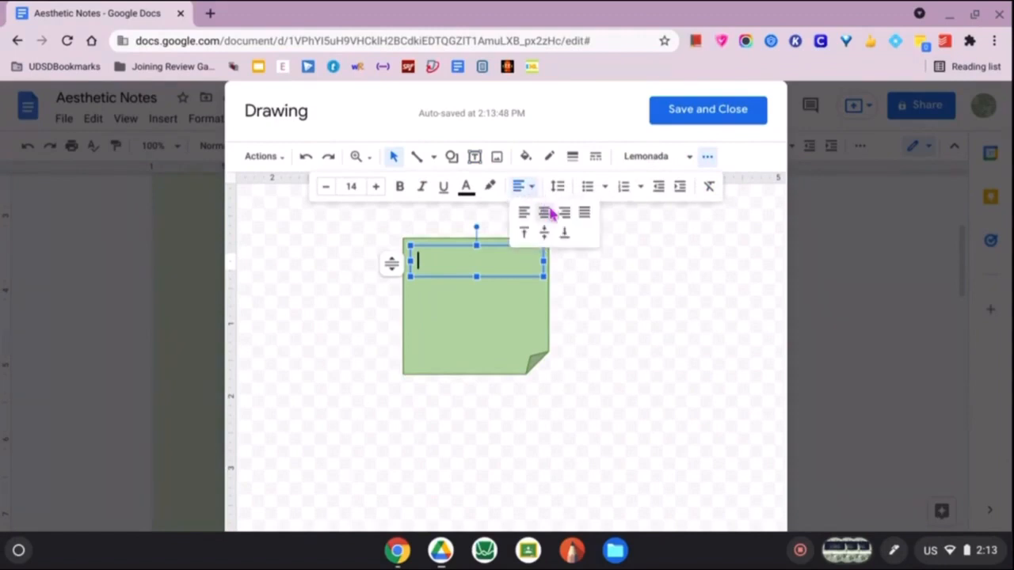
pyautogui.write('Note:')
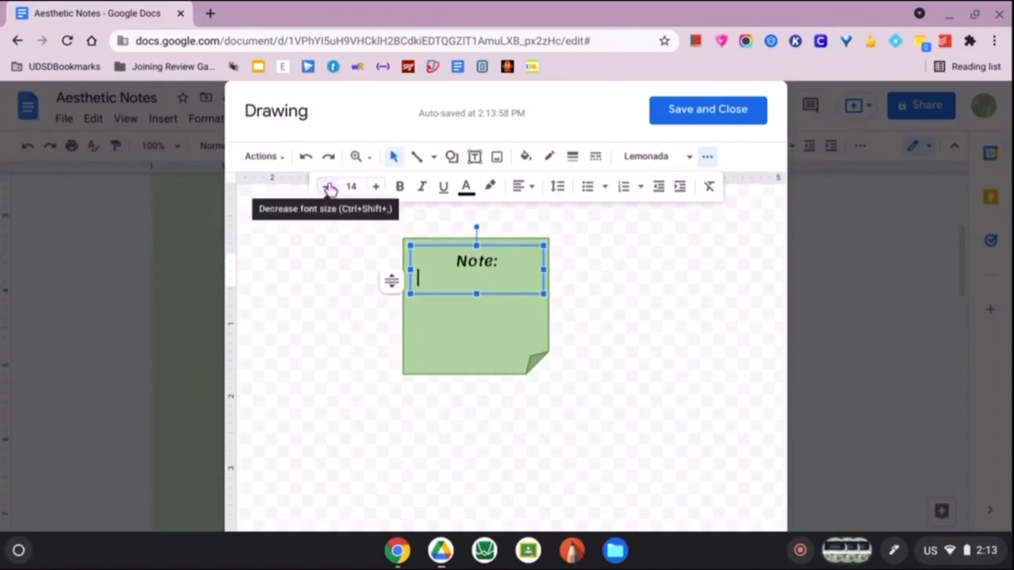
pyautogui.write('This is a note about the notes. You can make these for emphasis about something.')
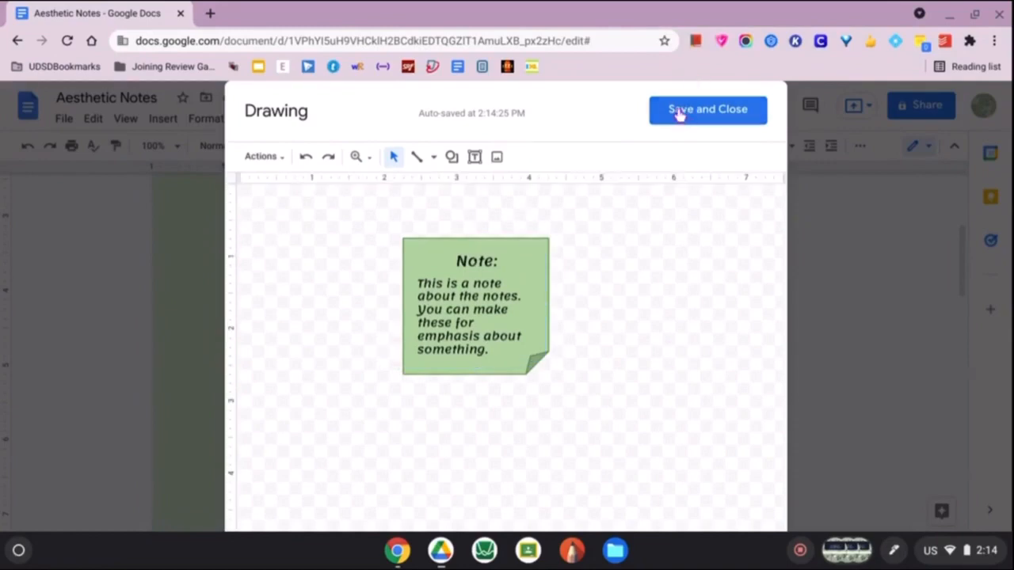
pyautogui.click(707, 110)
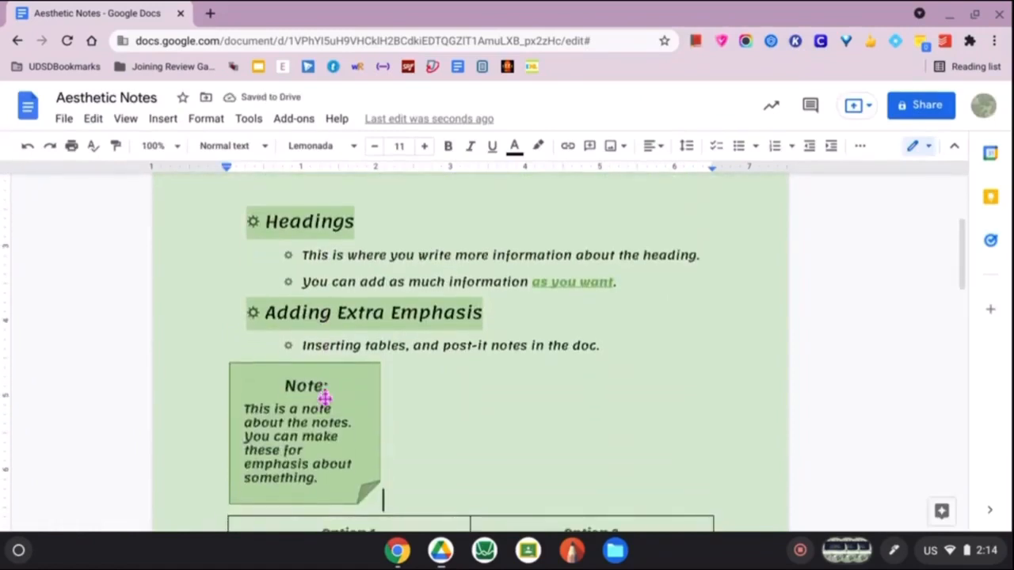
# Drag the note drawing to sit right of the Headings bullets with text wrapped beside it
pyautogui.click(304, 431)
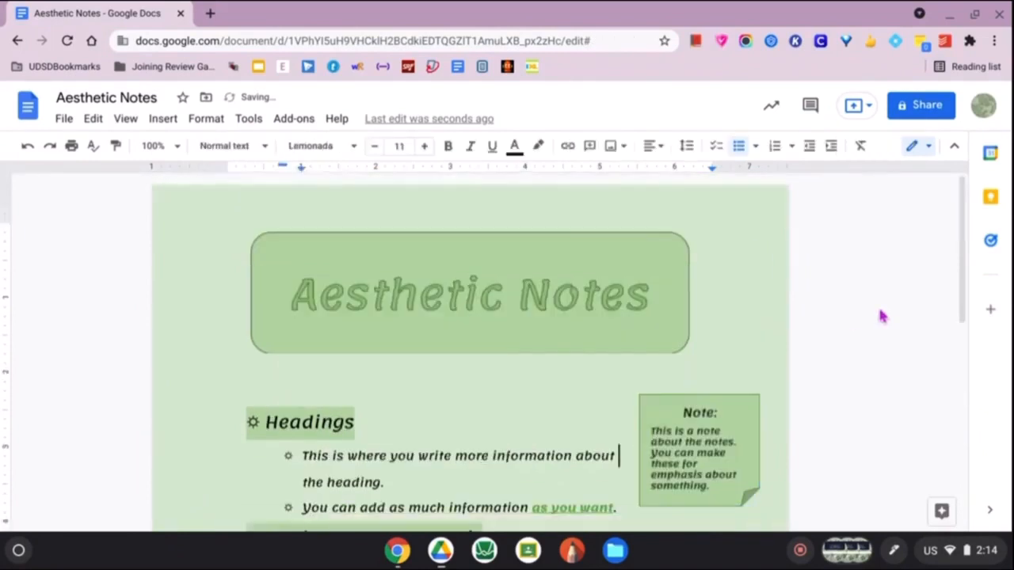
pyautogui.scroll(-3)
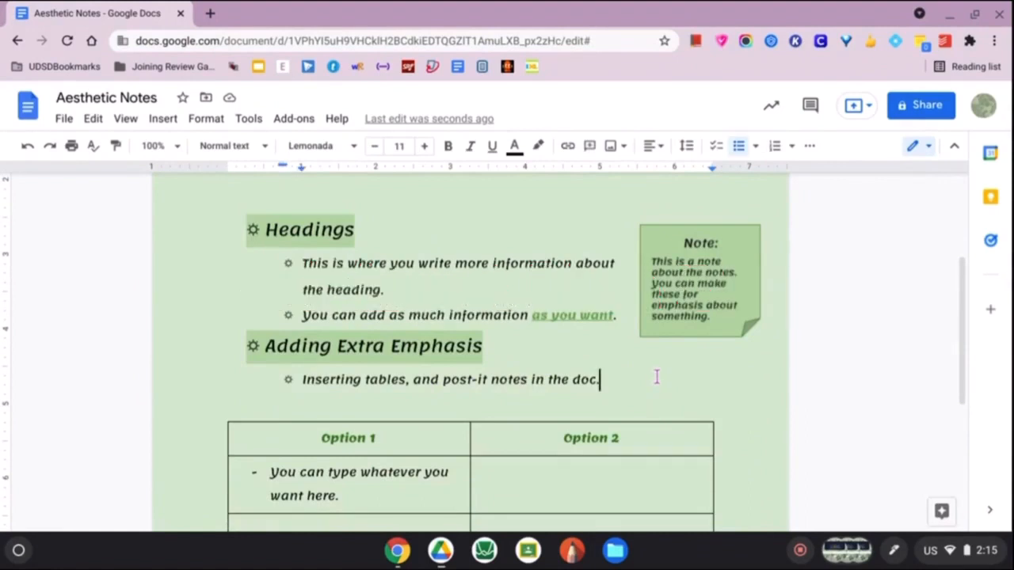
pyautogui.moveTo(691, 396)
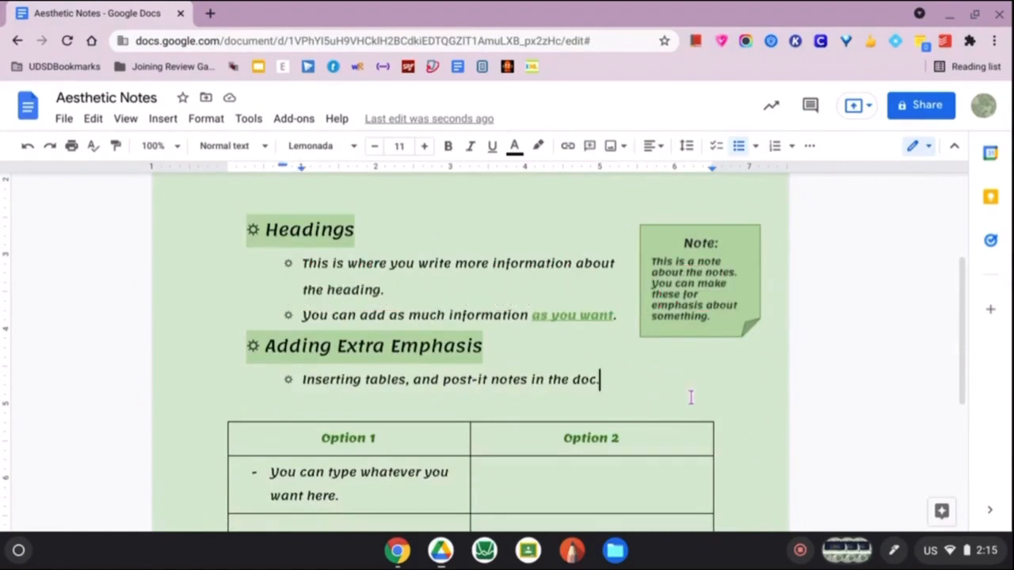
# Insert a horizontal line above the table, then head to remove.bg for a transparent image
pyautogui.scroll(-3)
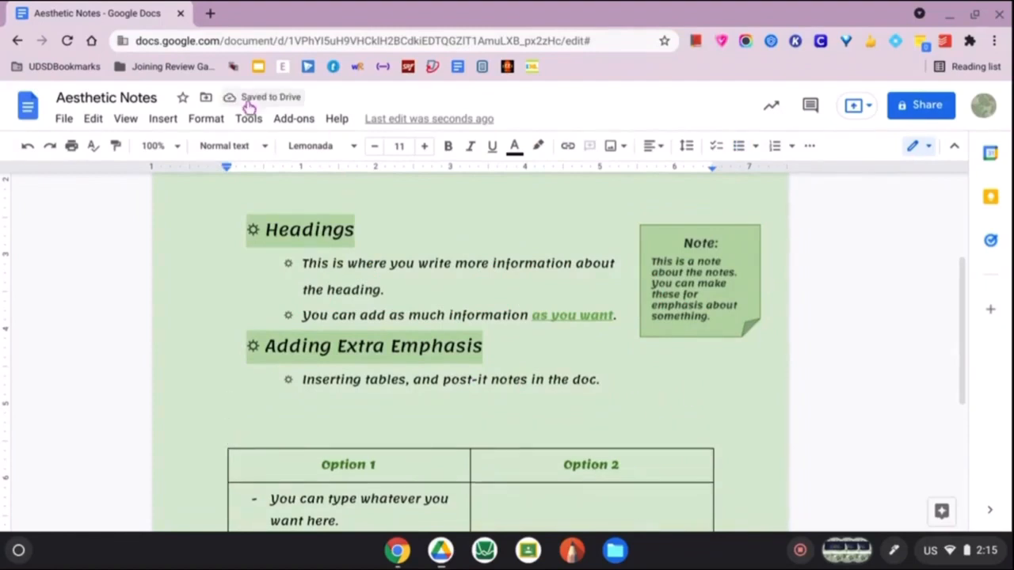
pyautogui.click(162, 118)
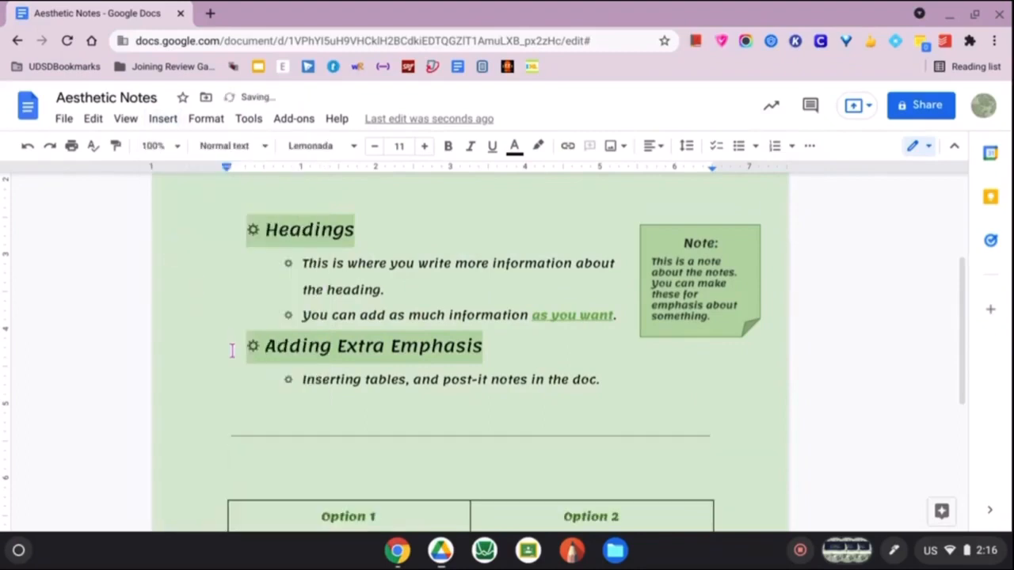
pyautogui.scroll(-3)
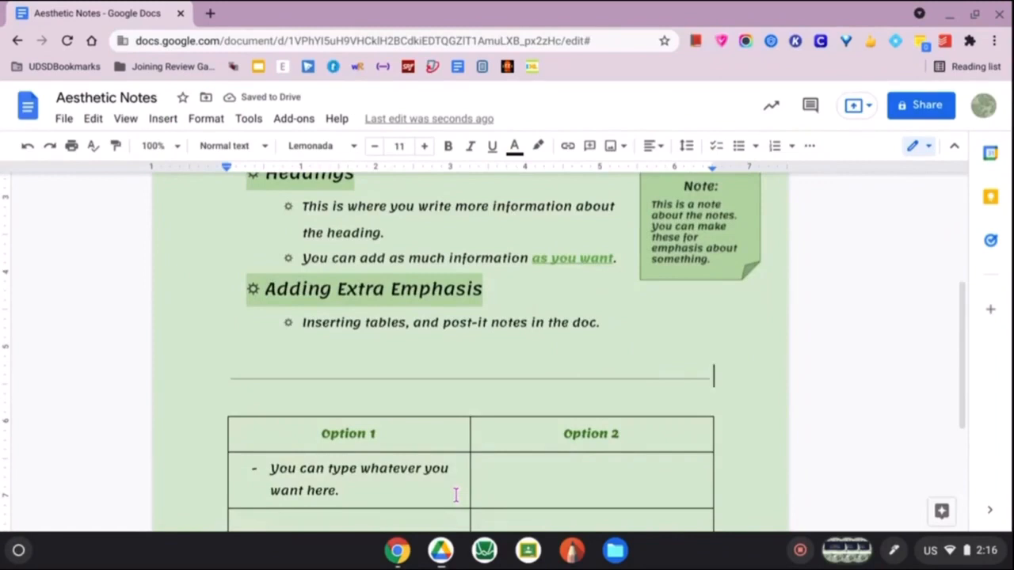
pyautogui.scroll(-3)
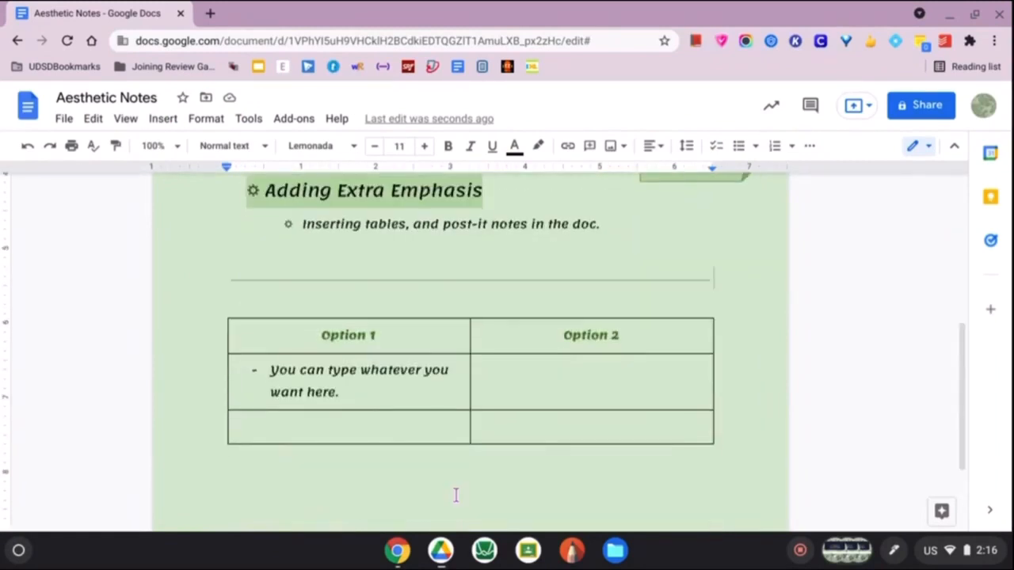
pyautogui.write('remove.bg')
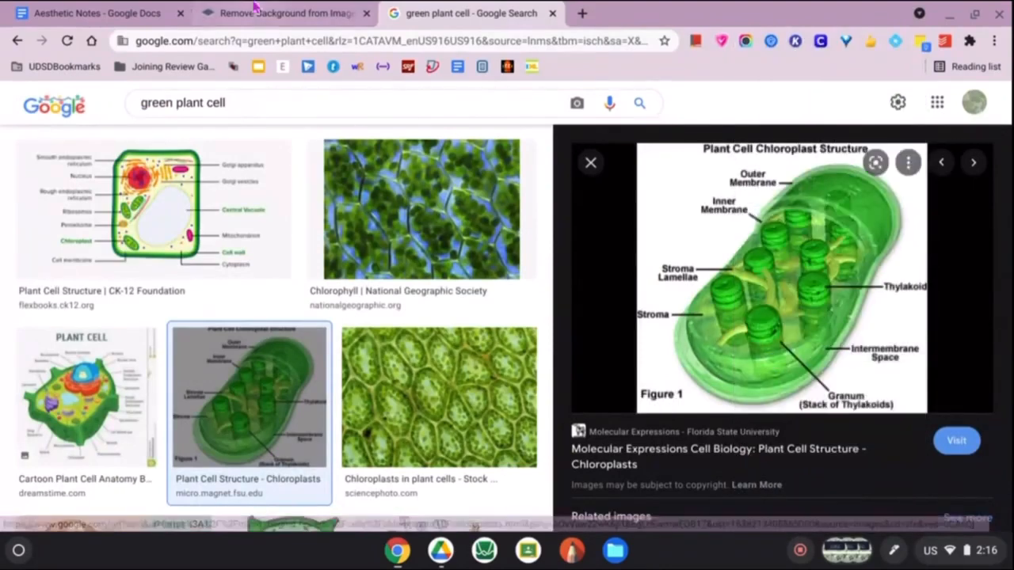
# View the background-removed chloroplast image on remove.bg and return to the Aesthetic Notes document
pyautogui.click(285, 12)
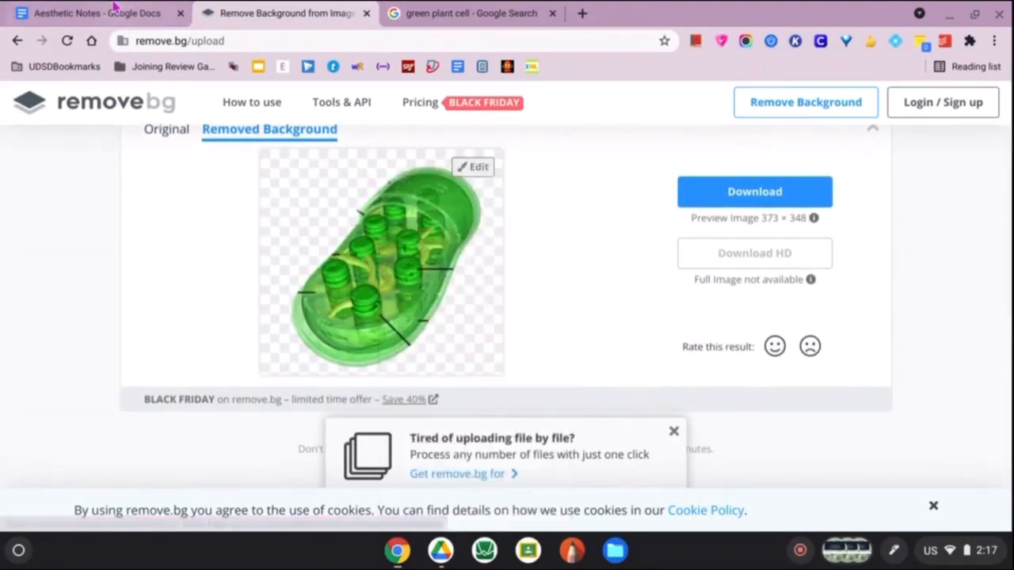
pyautogui.click(95, 12)
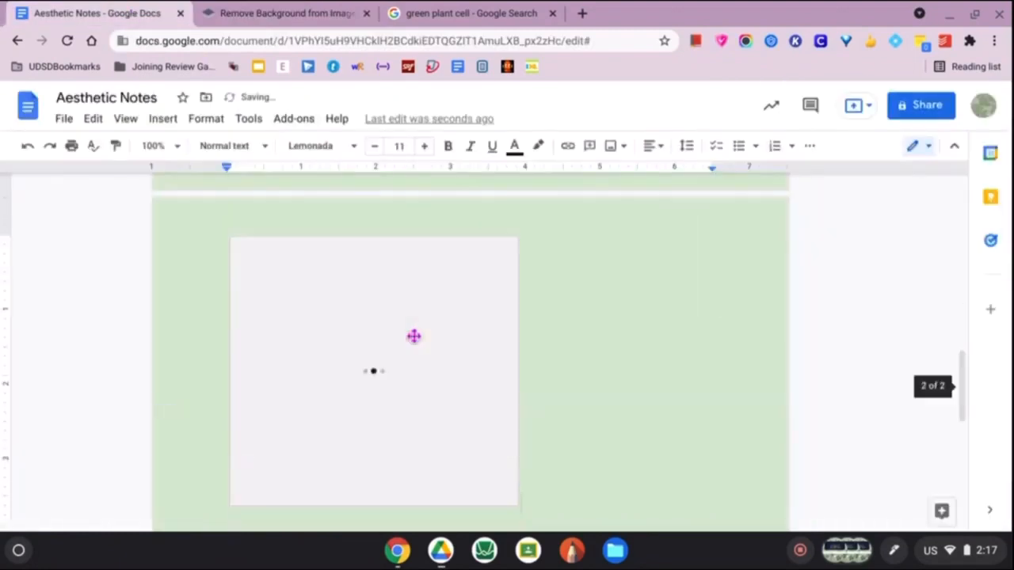